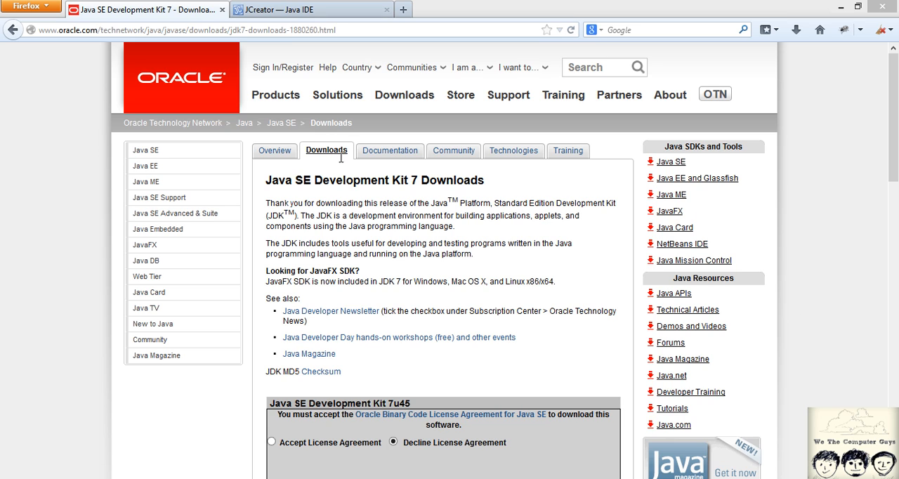
mouse_move(410, 194)
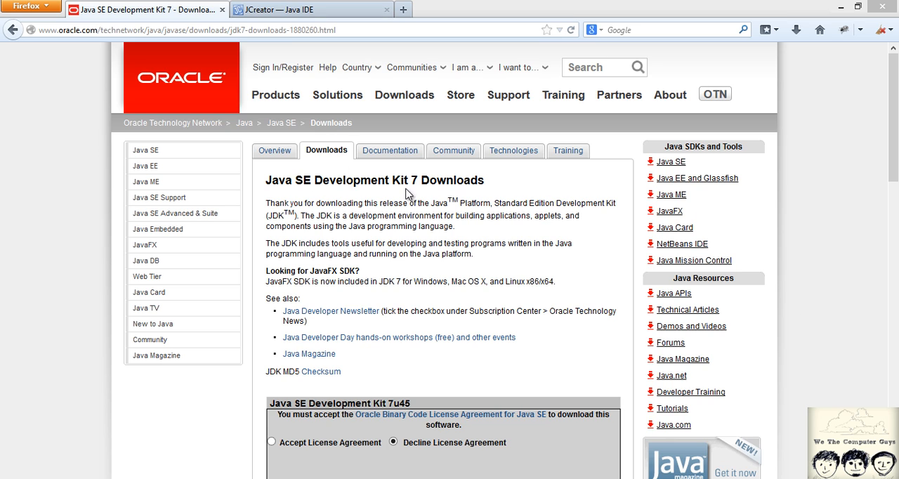
Accept the Java SE Development Kit 7u45 license agreement to unlock the download links
double_click(412, 180)
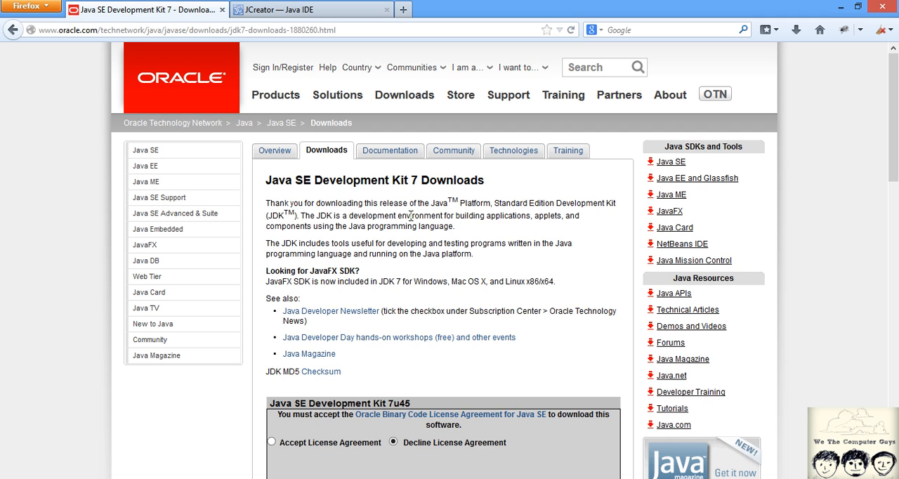
mouse_move(421, 203)
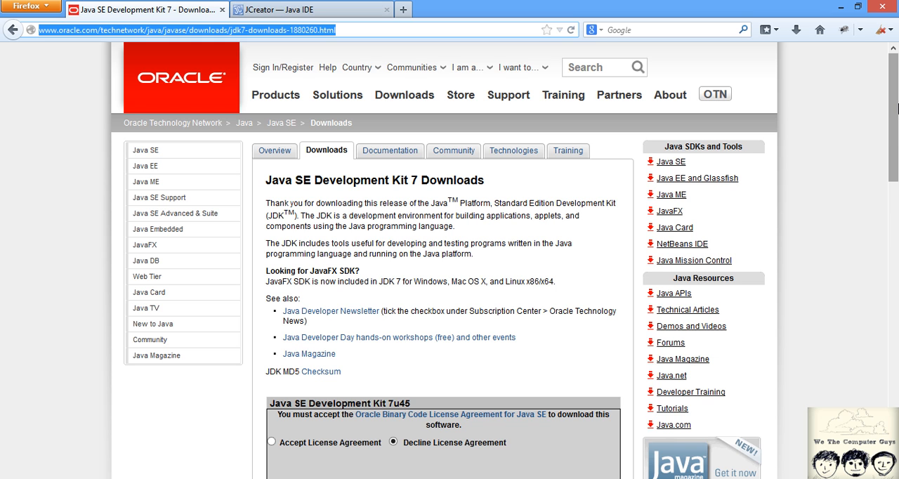
scroll(down, 3)
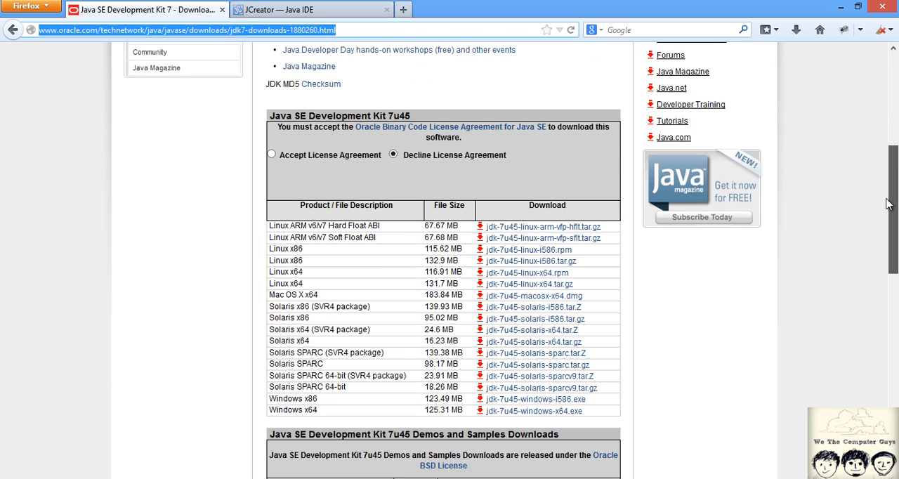
scroll(down, 3)
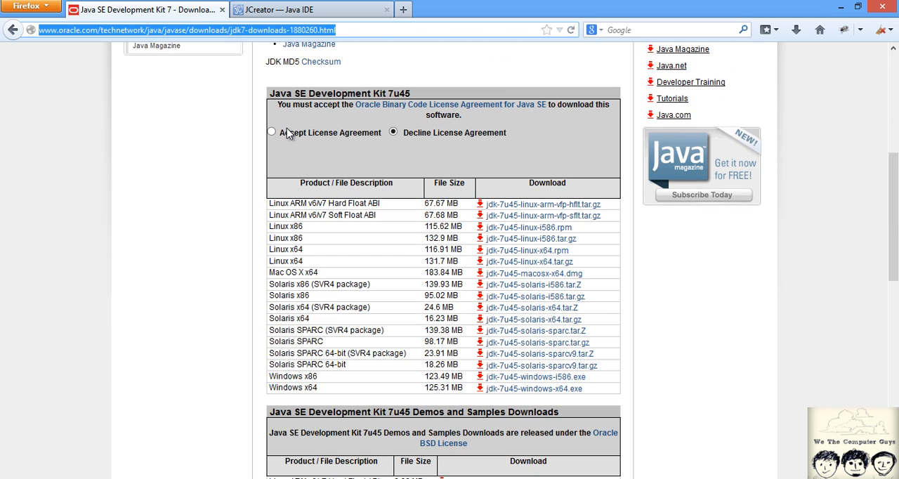
click(271, 130)
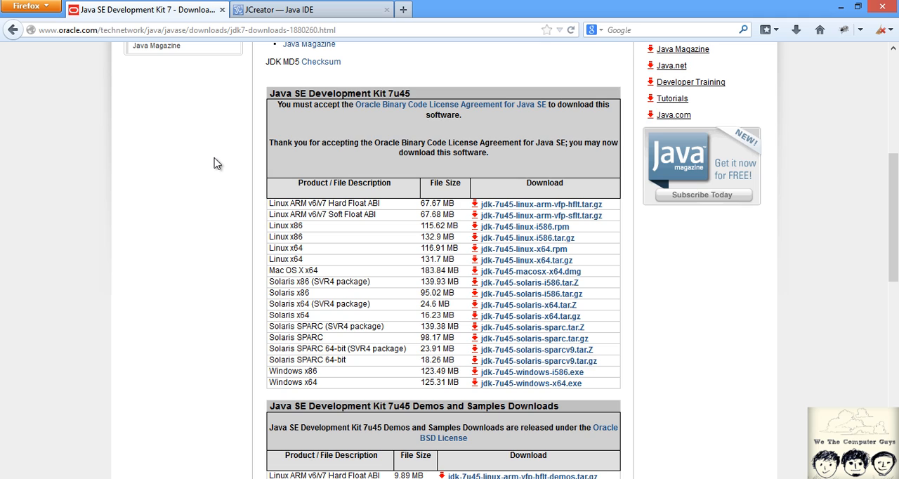
mouse_move(288, 199)
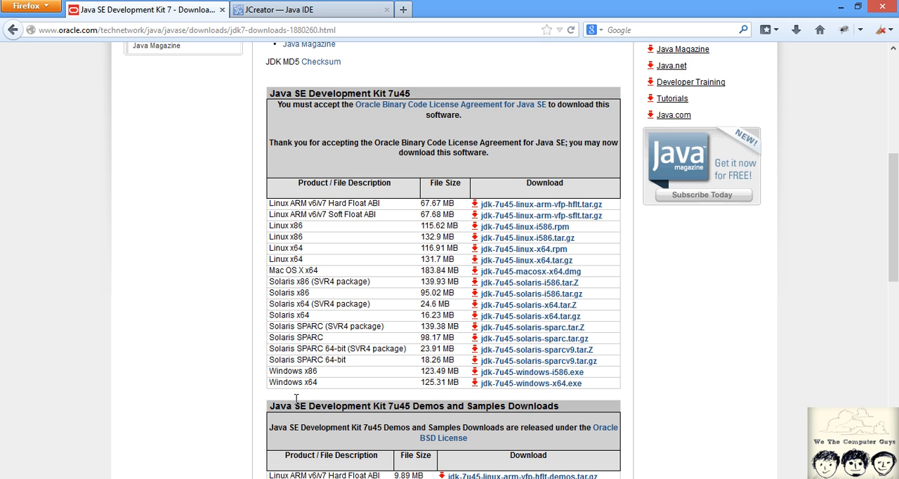
mouse_move(248, 377)
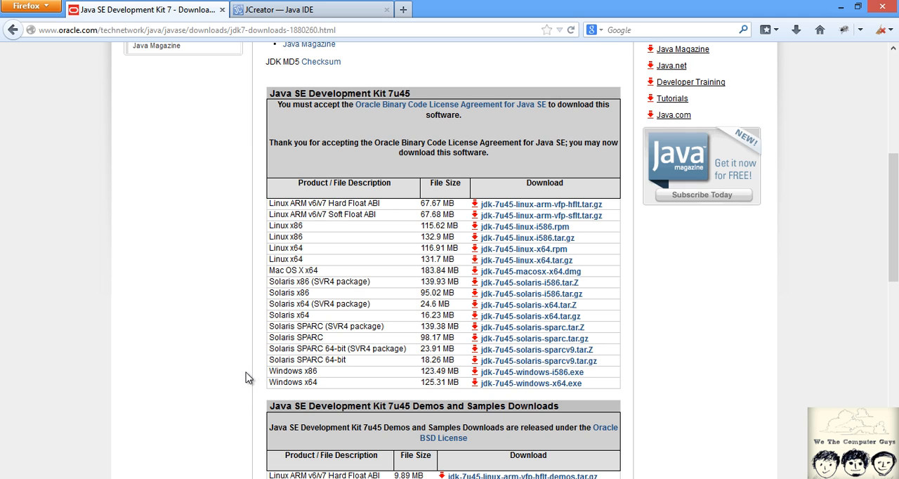
mouse_move(335, 382)
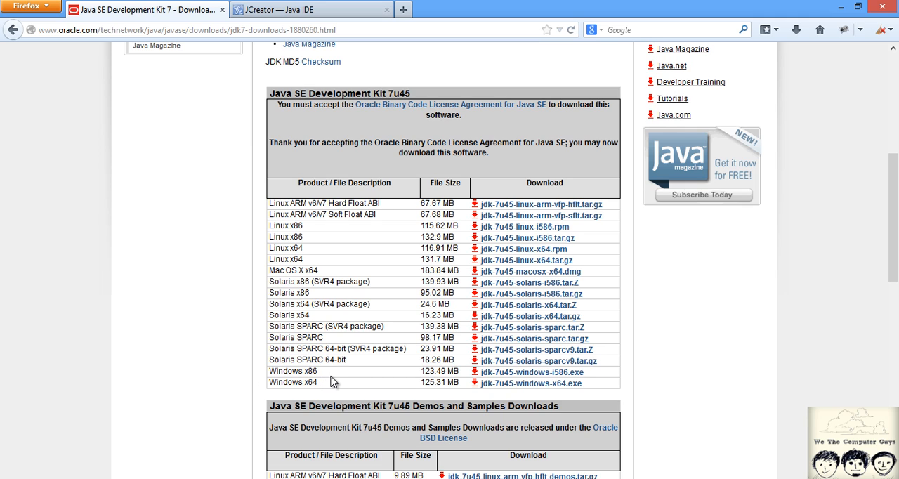
mouse_move(323, 387)
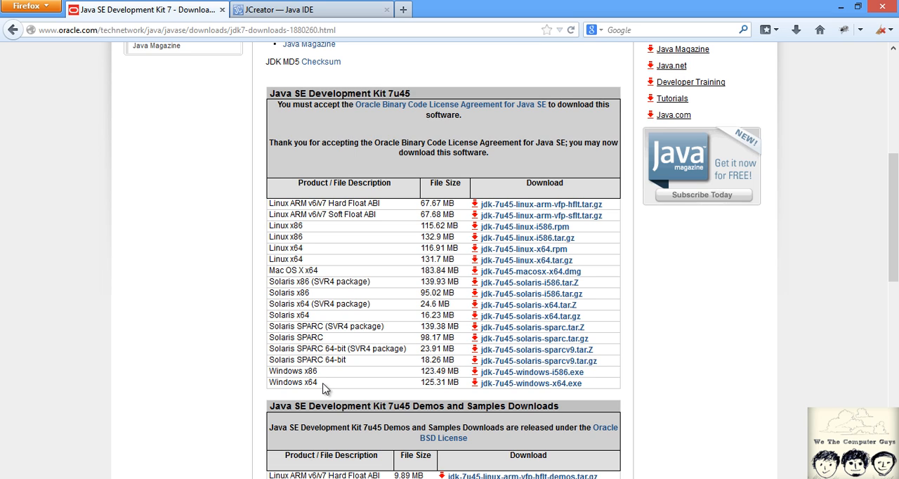
mouse_move(537, 361)
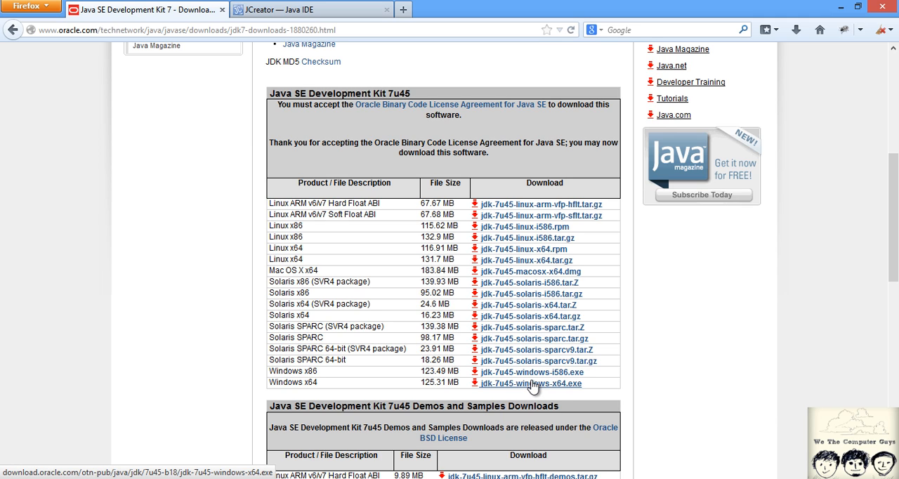
Download jdk-7u45-windows-x64.exe and save the installer file
click(531, 384)
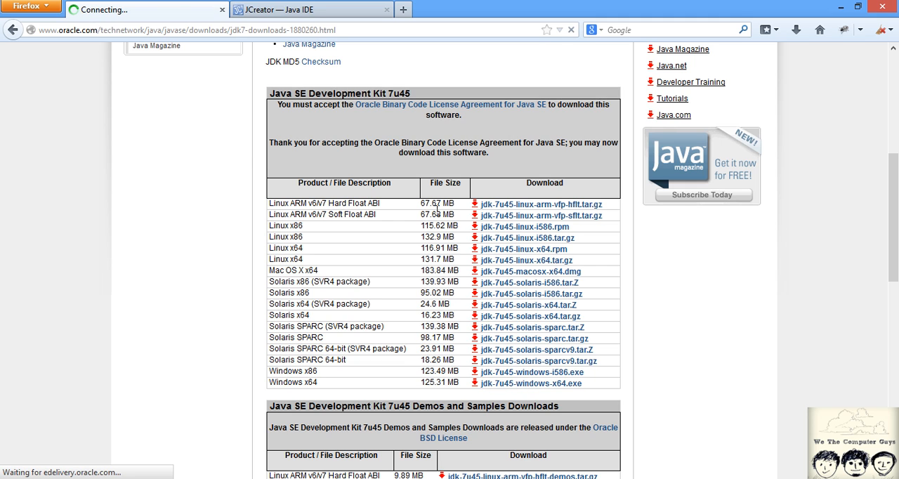
click(531, 382)
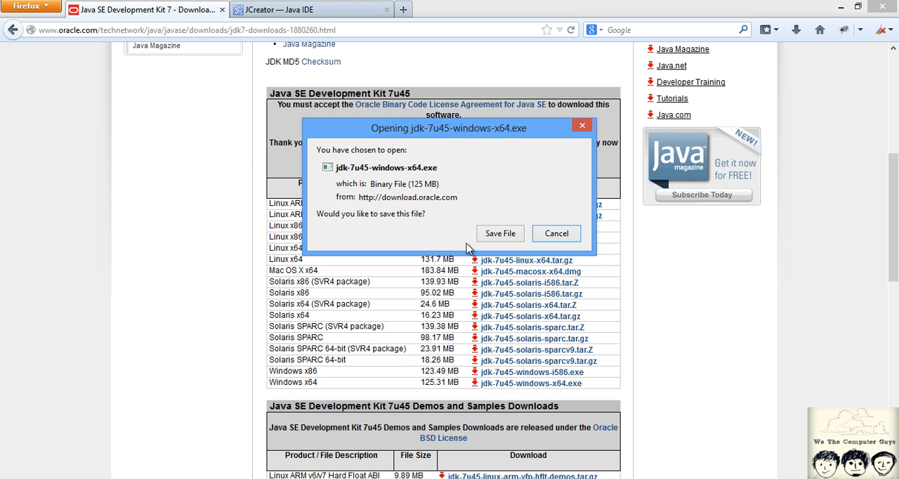
mouse_move(452, 194)
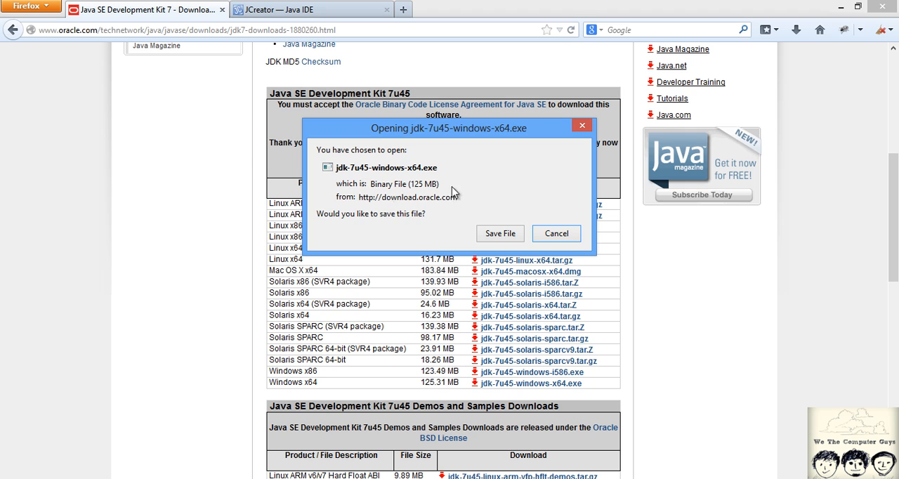
mouse_move(550, 226)
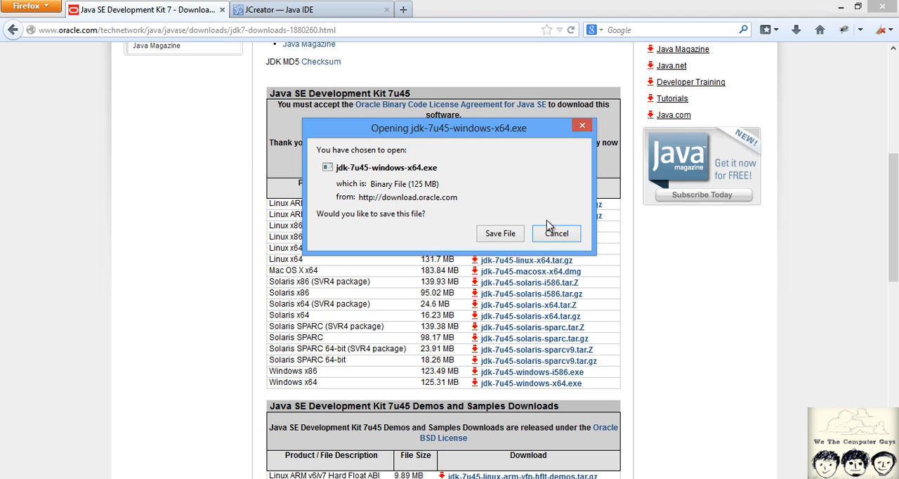
click(556, 233)
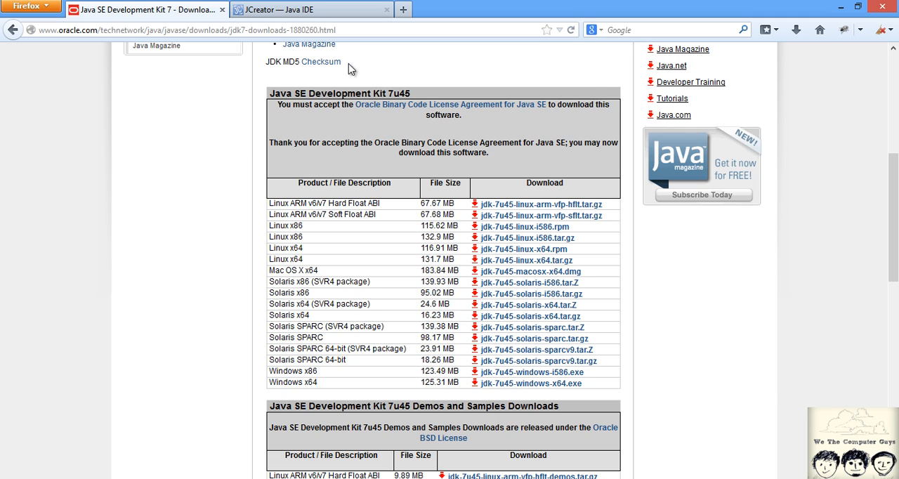
mouse_move(341, 8)
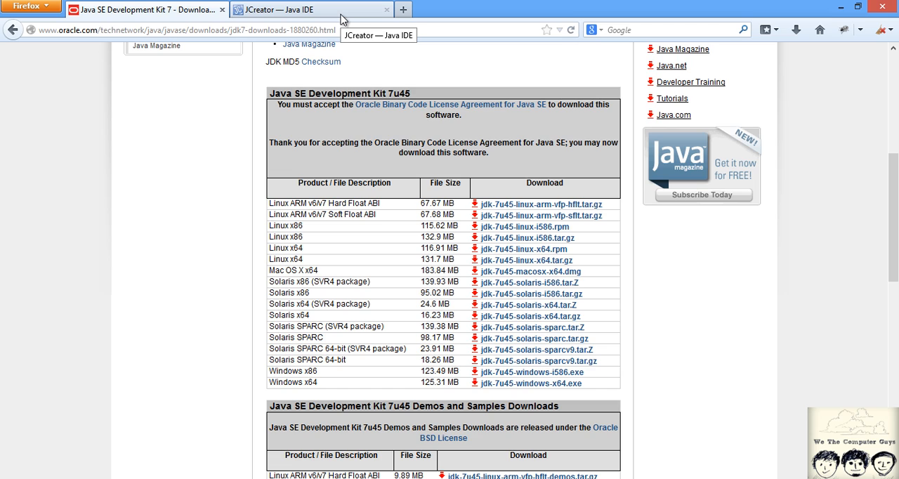
Reload the JCreator download page and request the JCreator LE 5.00 download
click(312, 9)
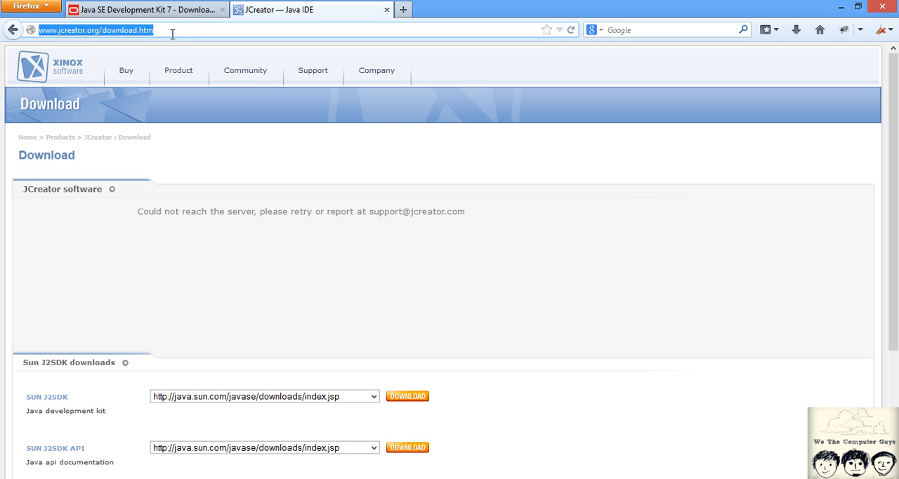
click(570, 29)
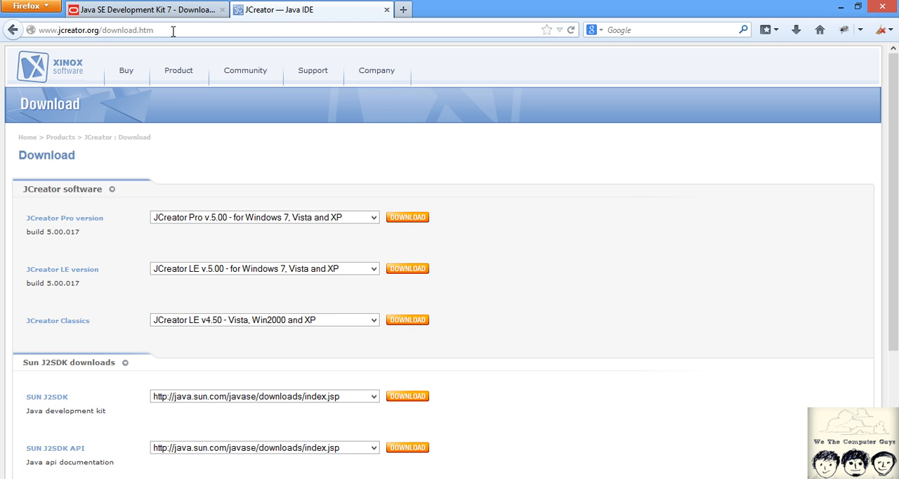
mouse_move(50, 219)
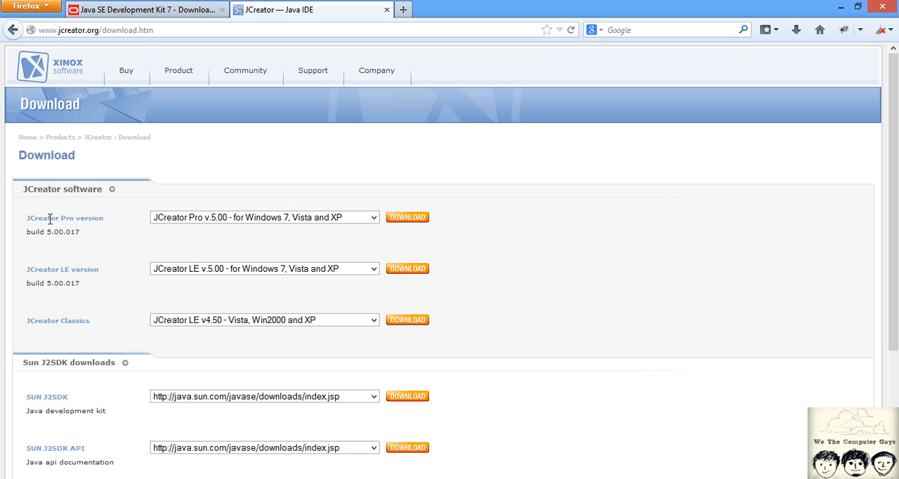
mouse_move(95, 309)
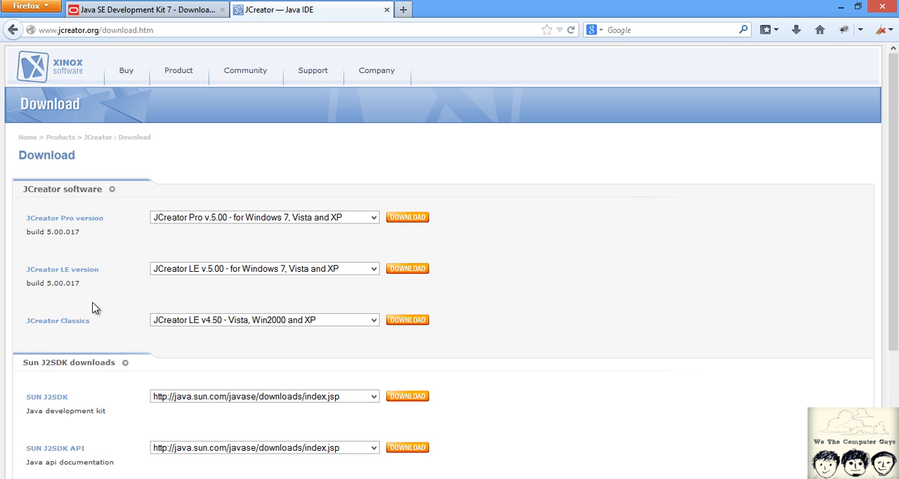
mouse_move(390, 292)
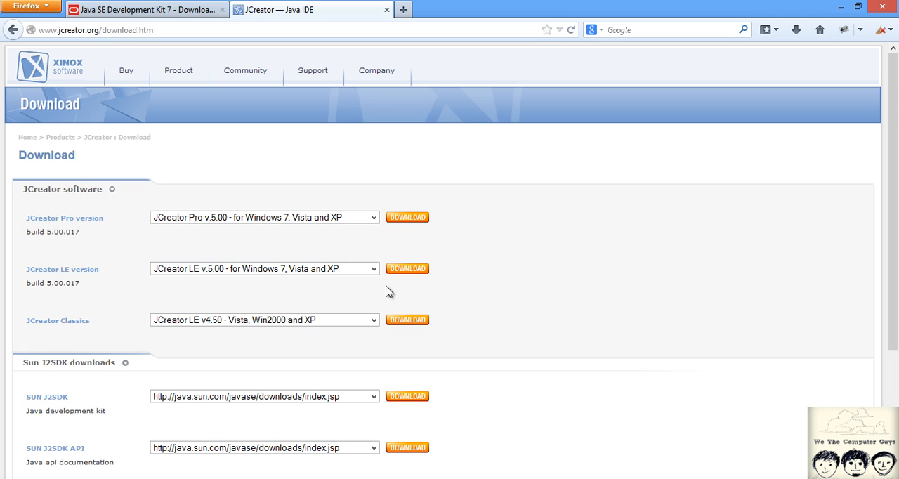
mouse_move(275, 250)
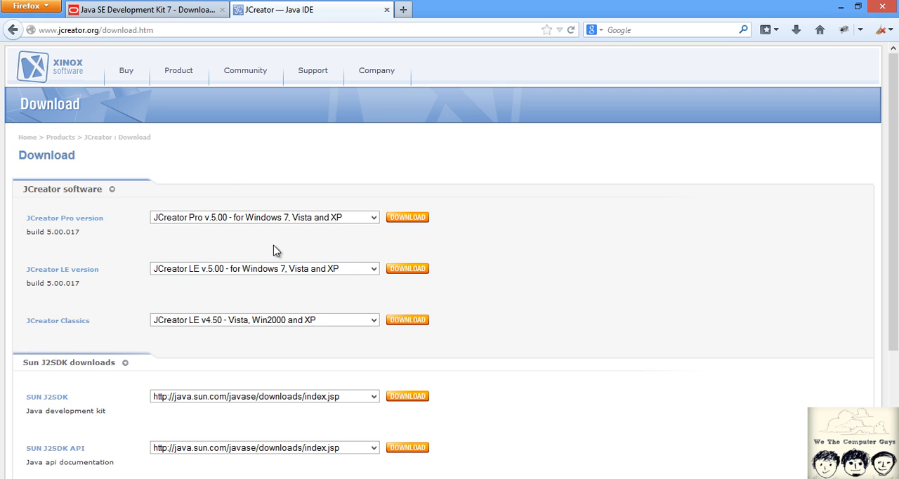
mouse_move(408, 272)
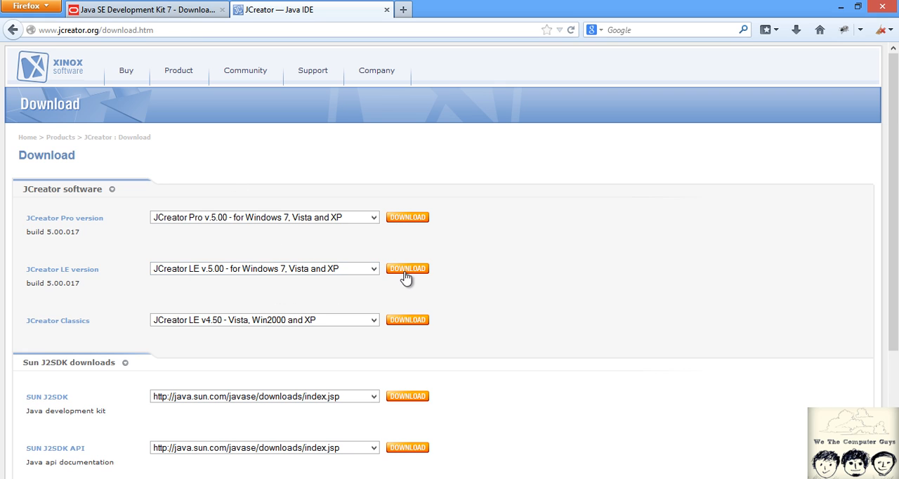
click(407, 268)
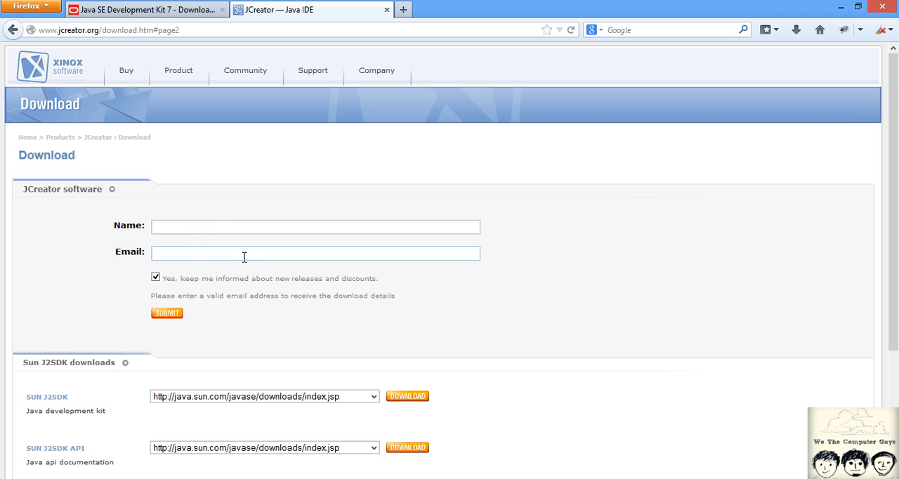
mouse_move(216, 254)
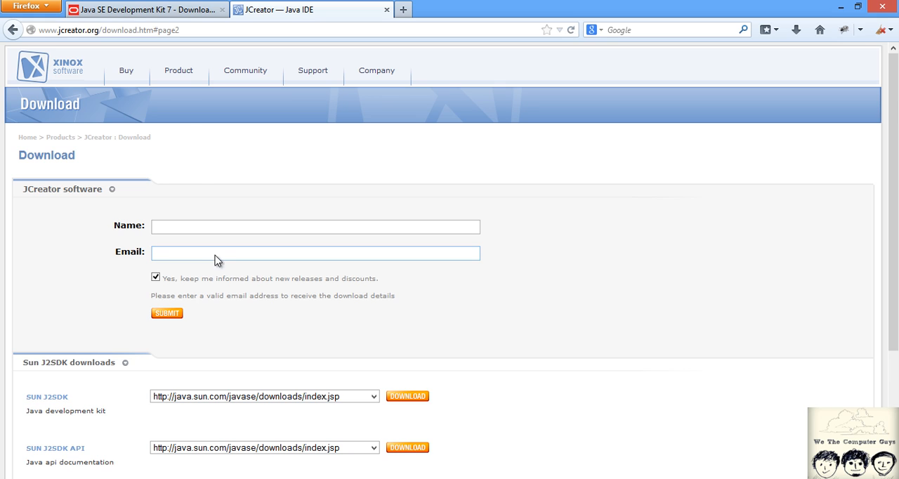
mouse_move(196, 247)
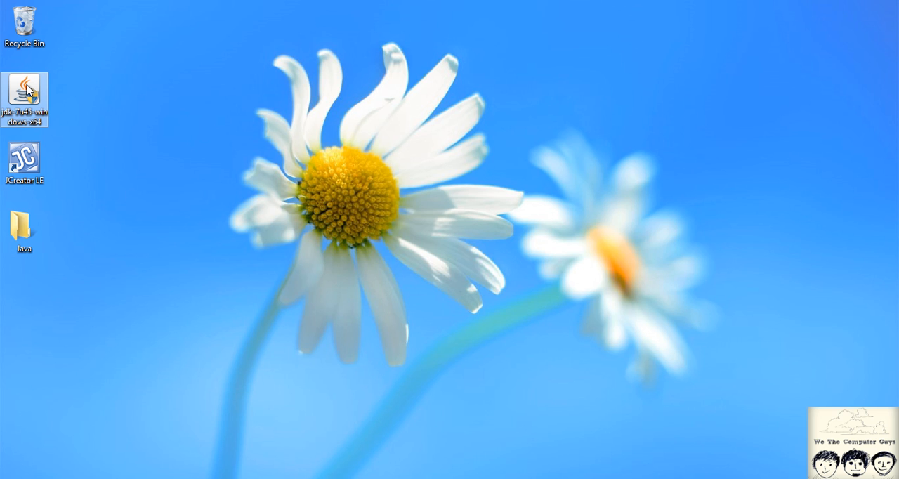
mouse_move(25, 99)
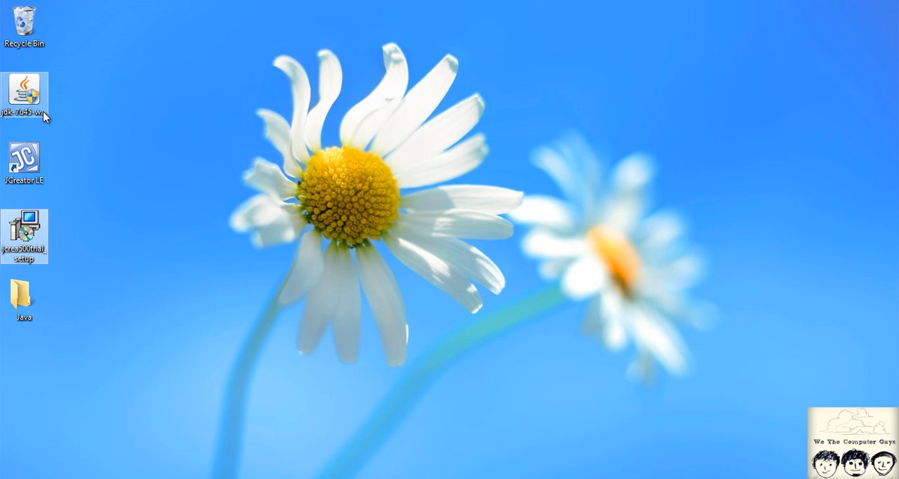
click(25, 91)
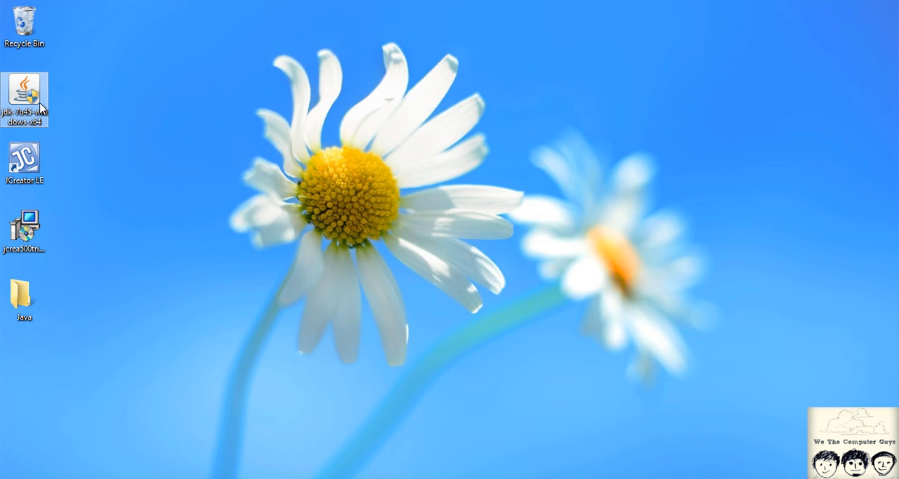
mouse_move(25, 96)
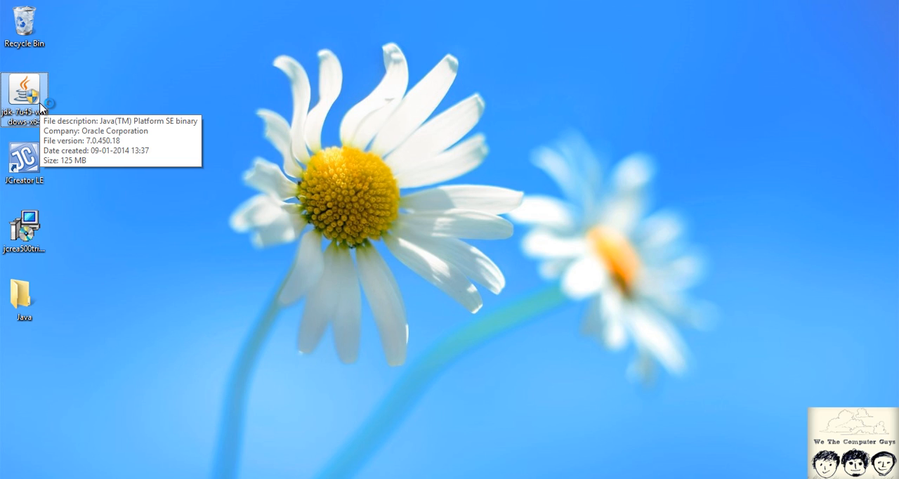
double_click(24, 96)
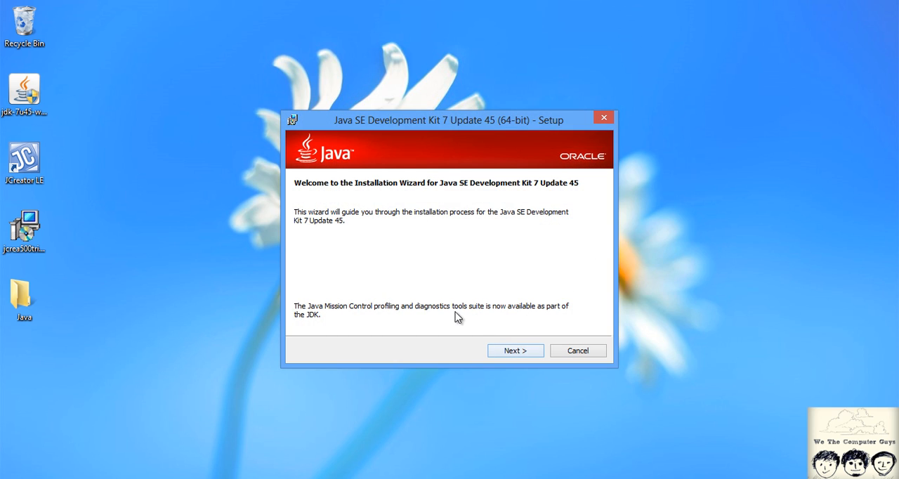
mouse_move(464, 337)
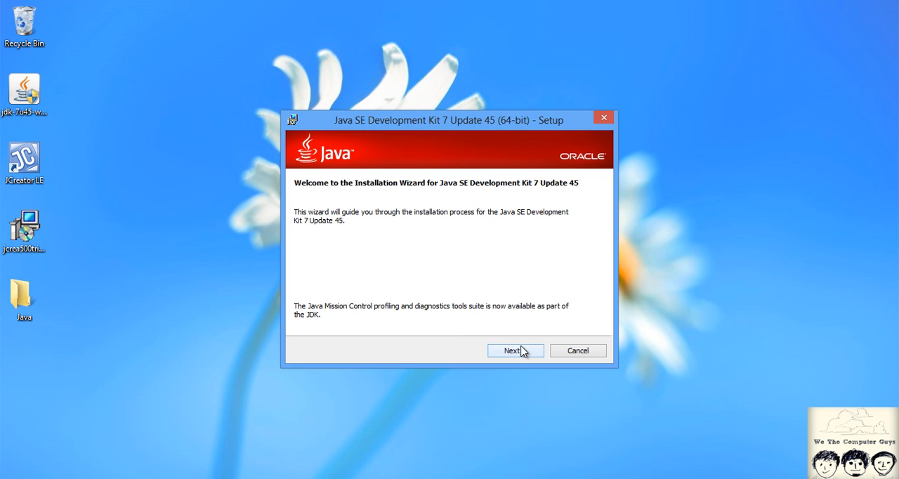
mouse_move(572, 354)
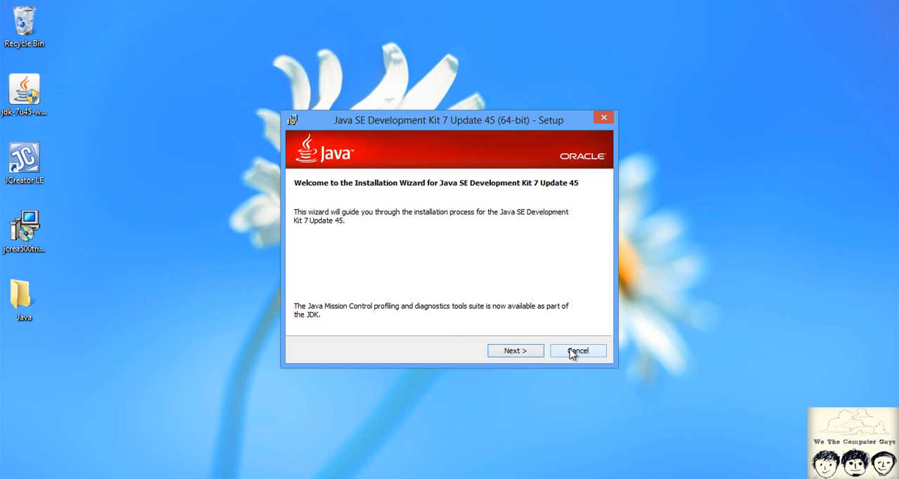
click(577, 352)
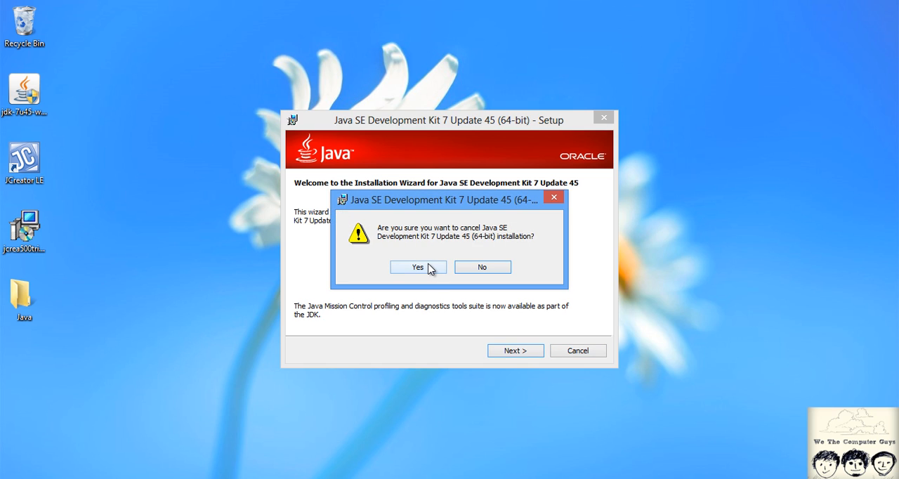
click(418, 267)
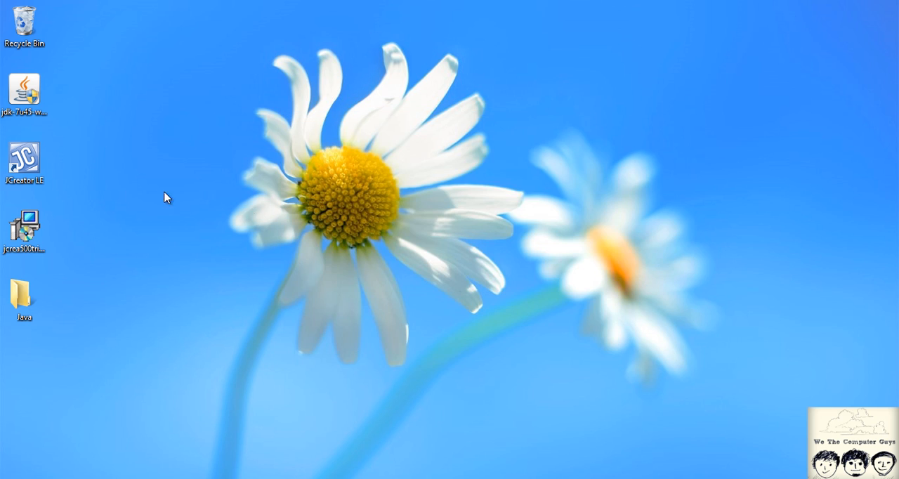
Launch the JCreator LE installer, accept the license and keep the default (existing) install folder
click(25, 227)
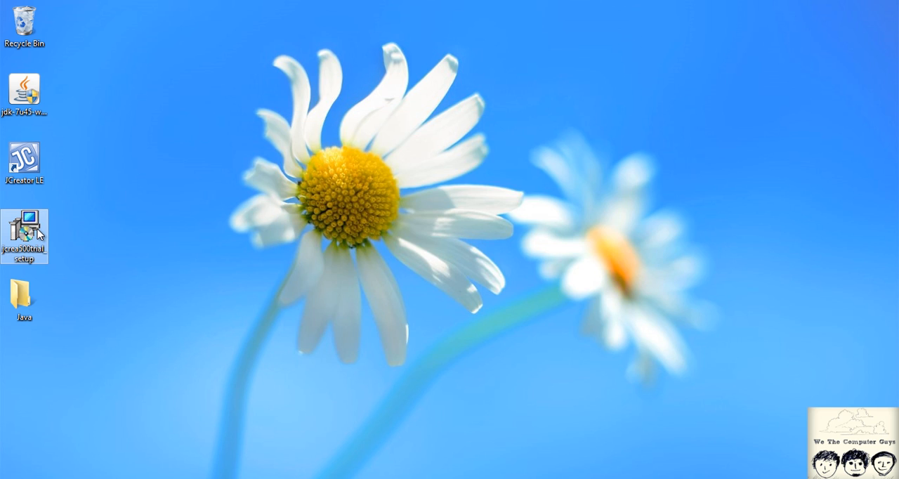
mouse_move(25, 236)
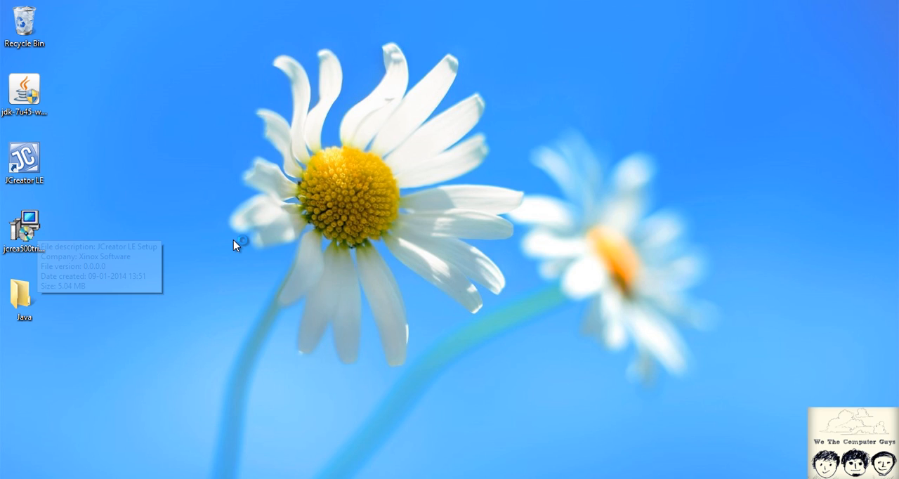
mouse_move(509, 250)
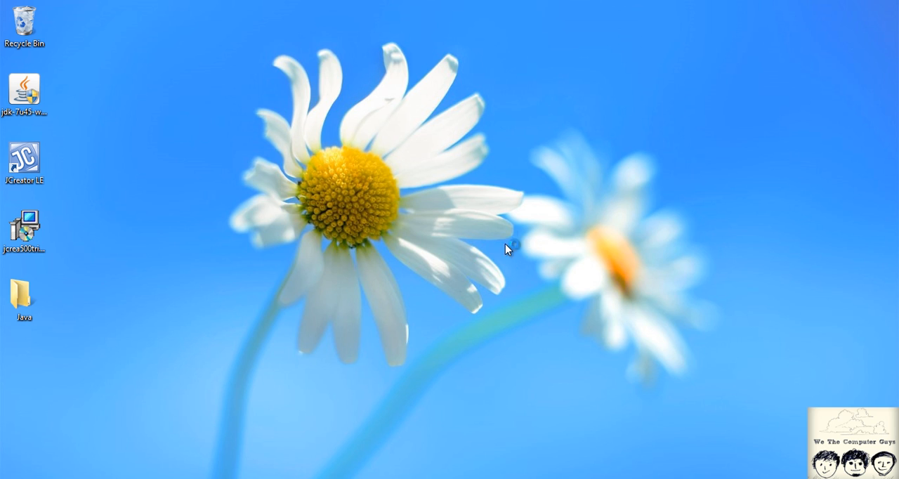
double_click(25, 161)
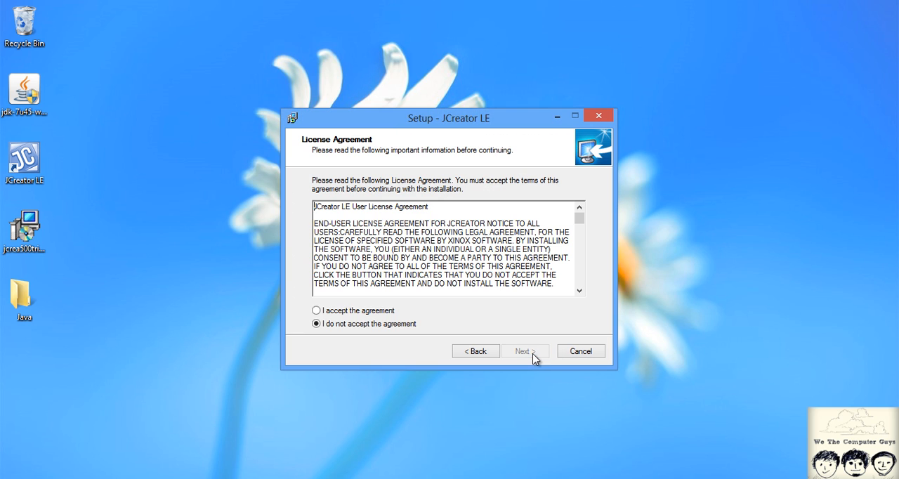
click(525, 351)
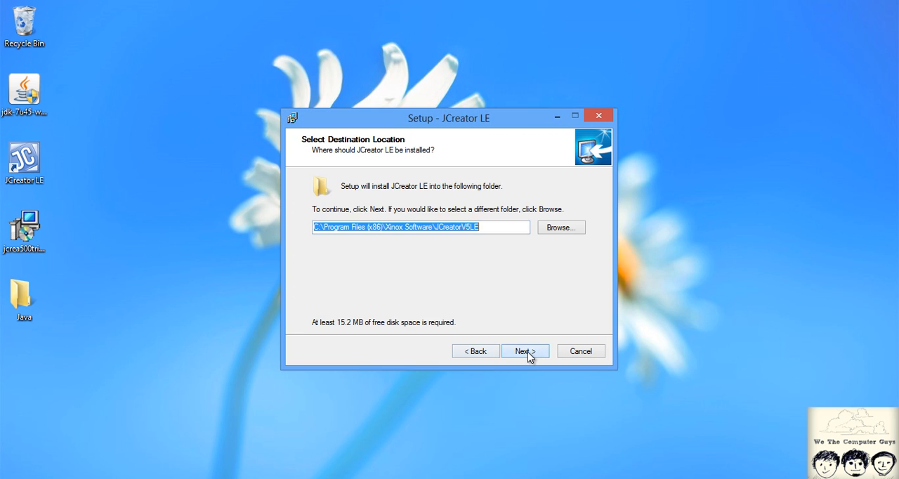
click(524, 351)
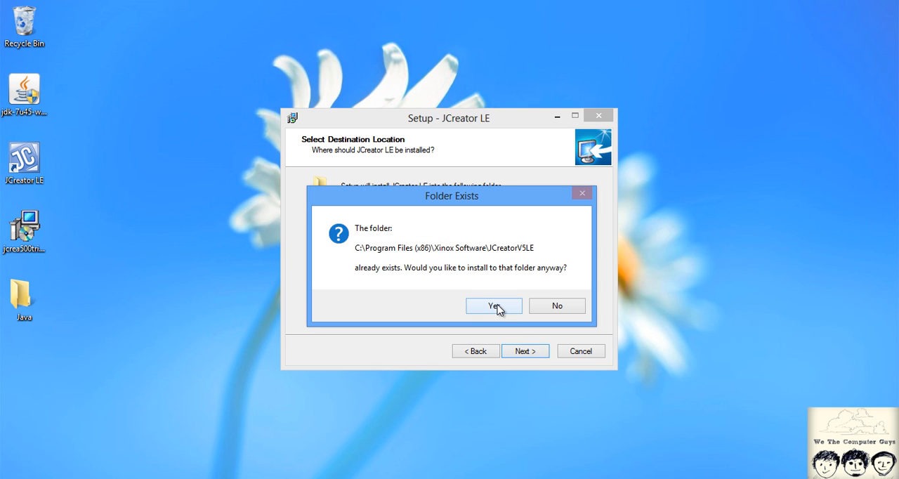
click(495, 306)
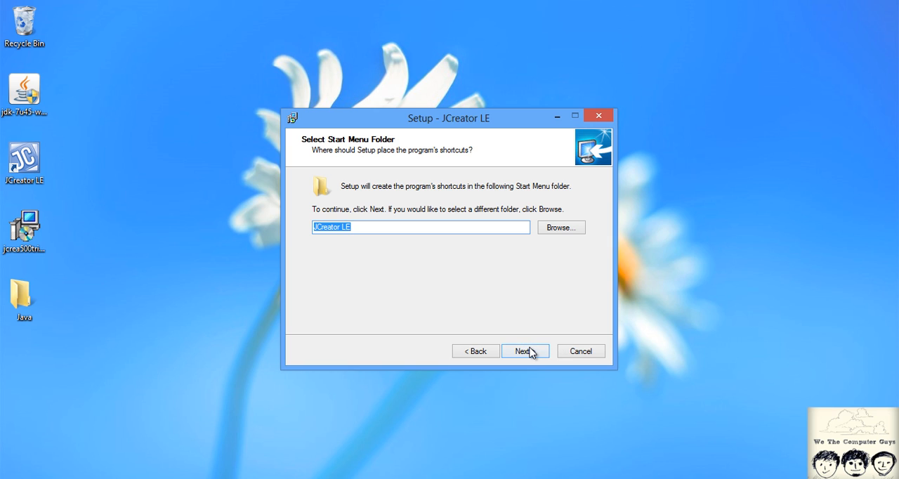
Keep the default Start Menu folder and desktop icon, then cancel at Ready to Install
click(525, 351)
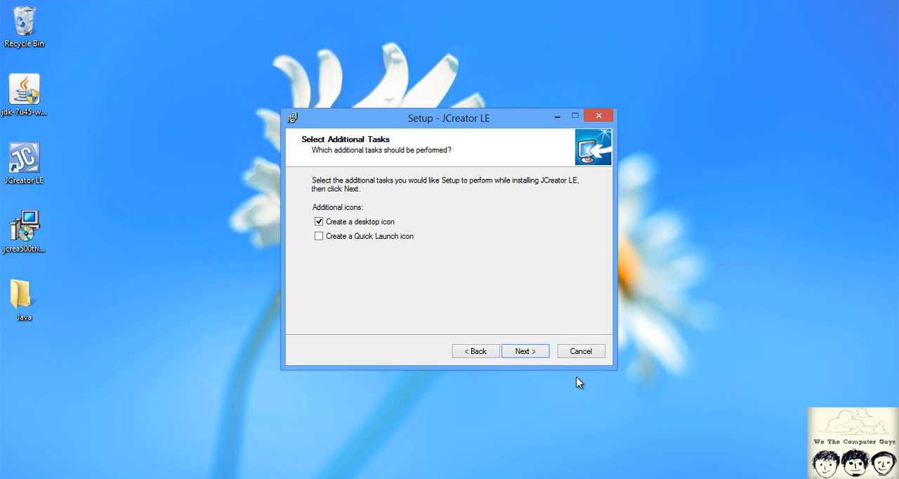
click(526, 351)
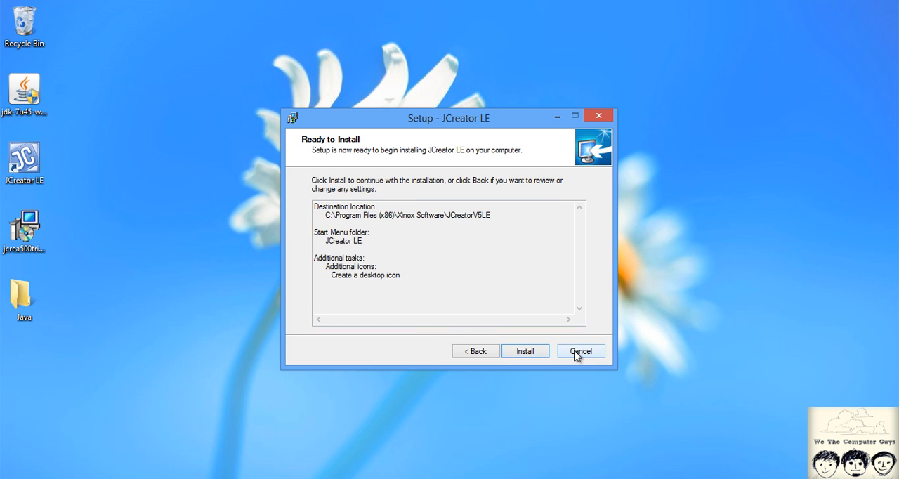
click(580, 351)
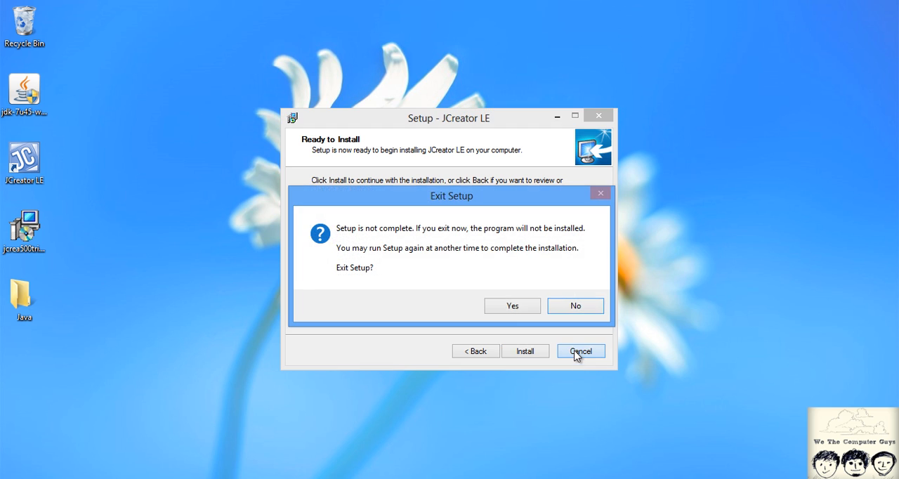
Confirm exiting setup without installing and launch JCreator LE from its desktop shortcut
click(512, 306)
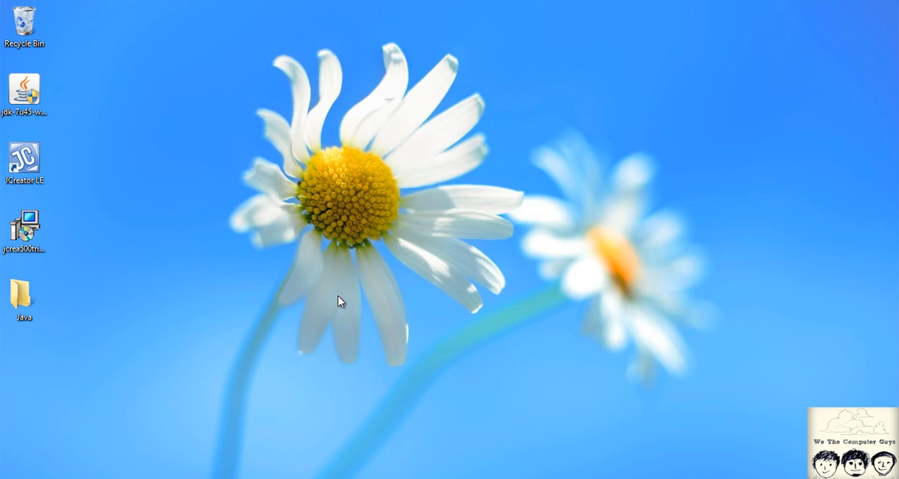
click(26, 162)
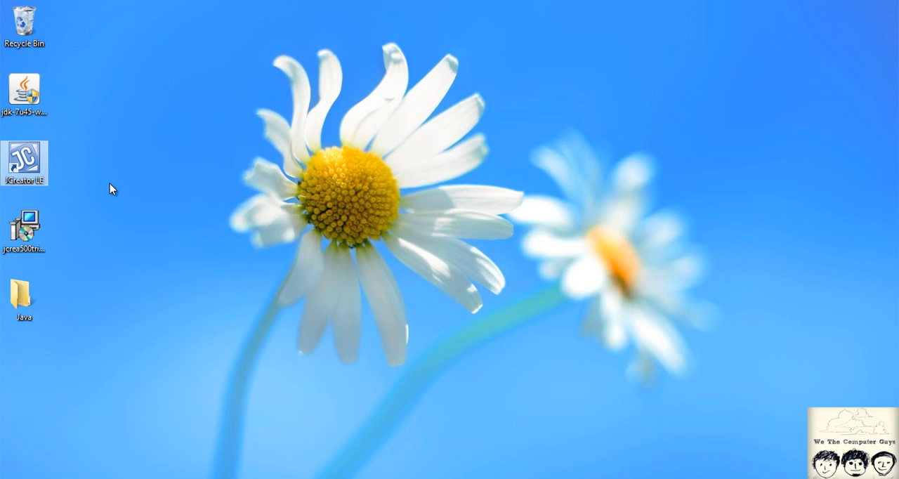
mouse_move(79, 195)
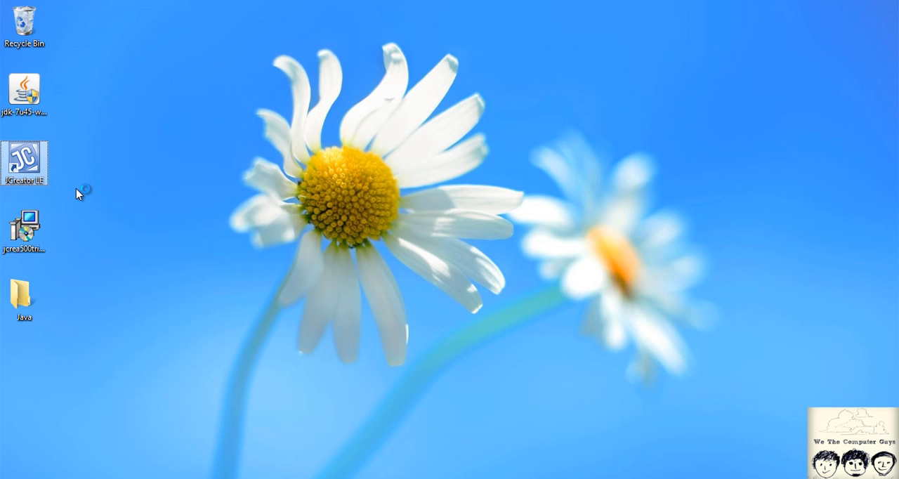
double_click(25, 162)
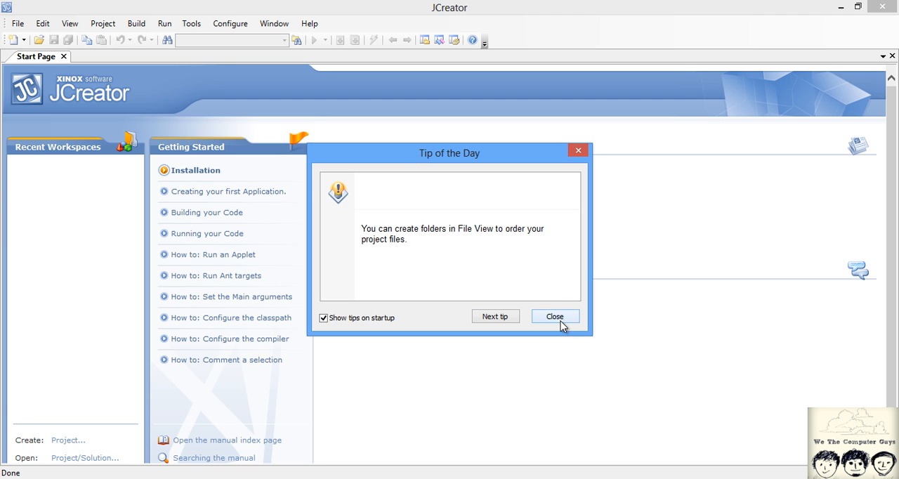
Dismiss the Tip of the Day so the Start Page shows
click(554, 316)
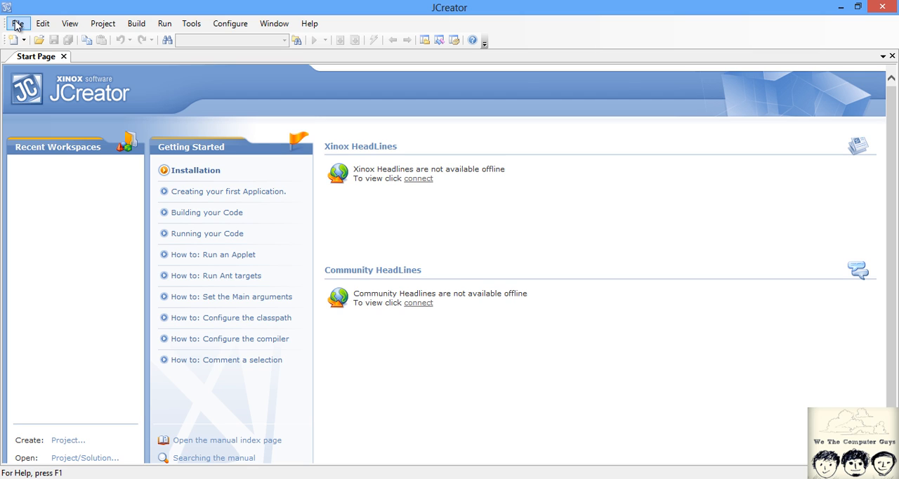
Create a new Java Class file named ABC via File > New > File
click(16, 22)
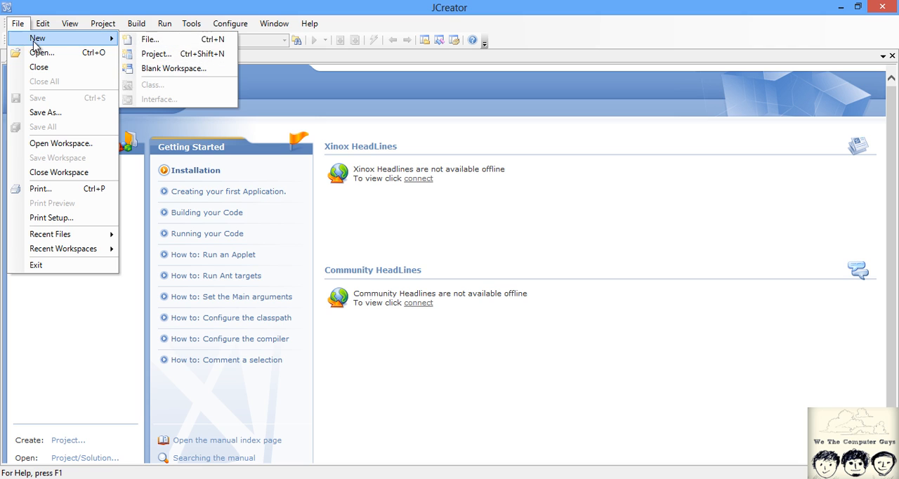
mouse_move(148, 39)
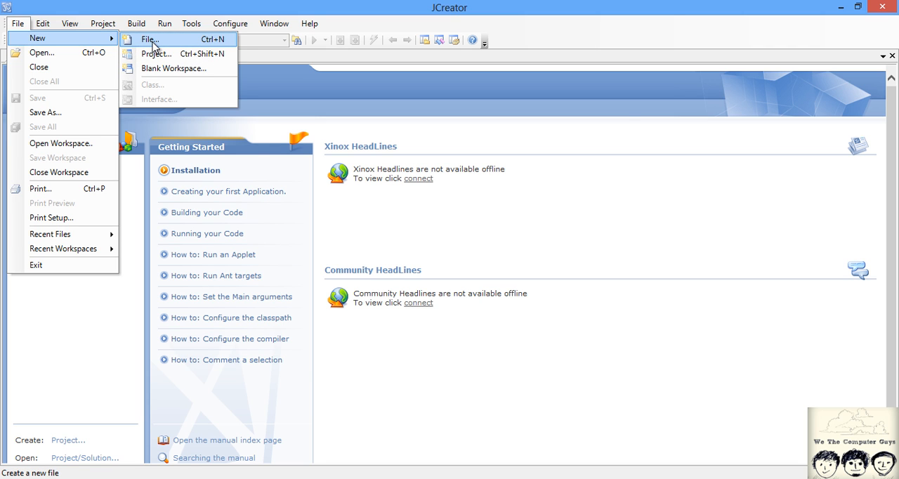
click(149, 39)
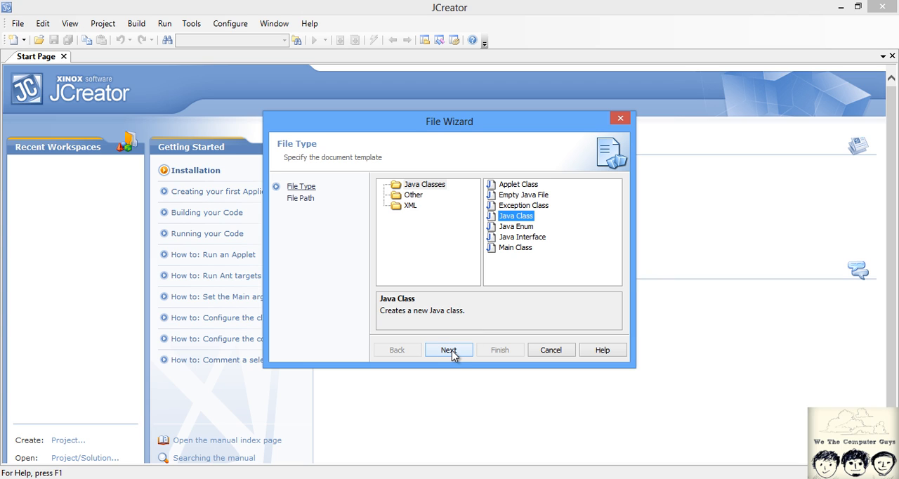
click(449, 350)
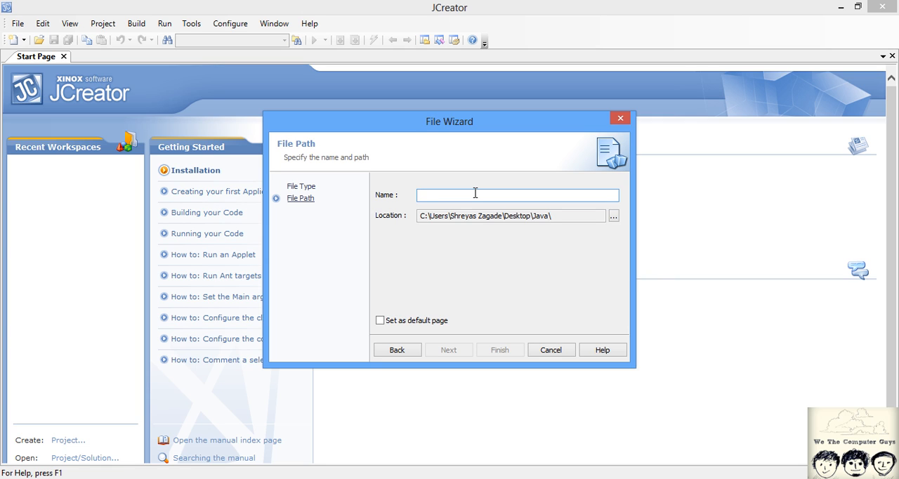
click(500, 350)
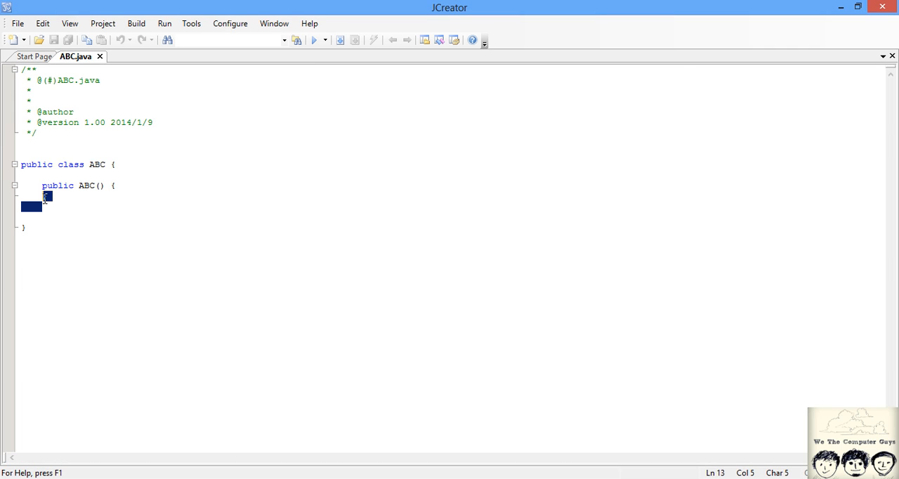
Write the main method header: public static void main(String arg[]){
text(p)
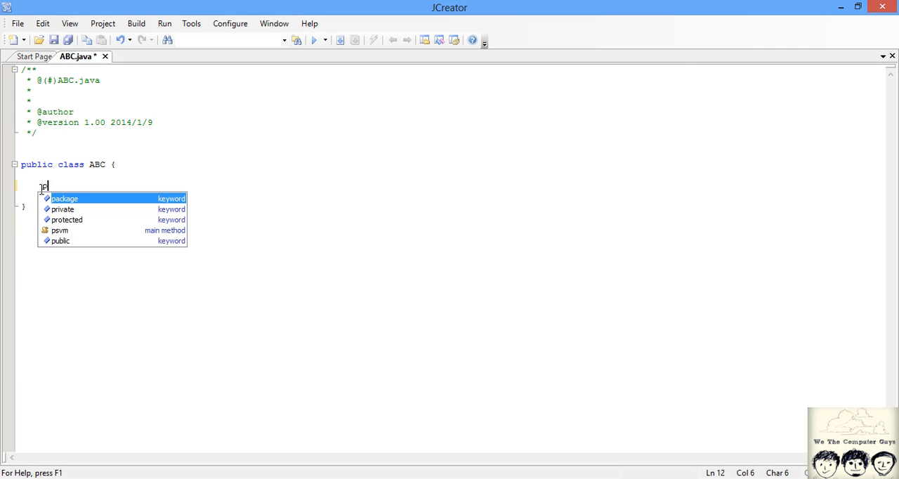
text(ublic st)
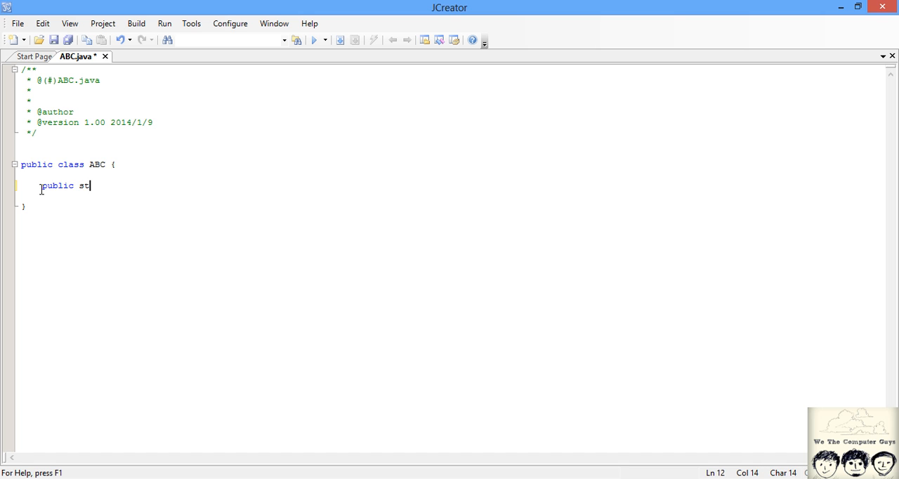
text(atic void)
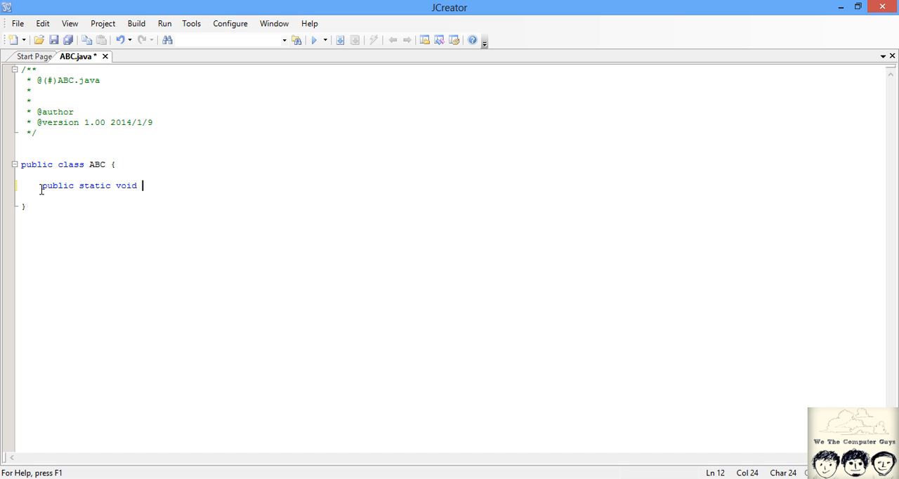
text(main()
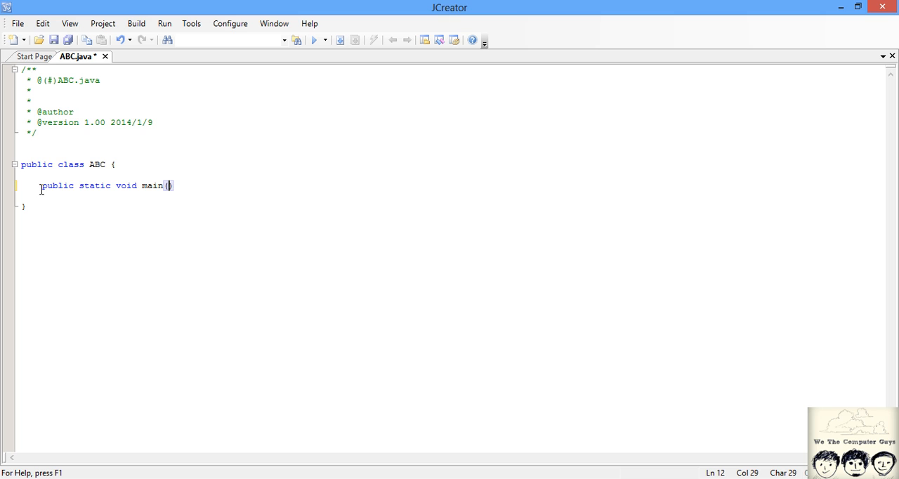
text(String)
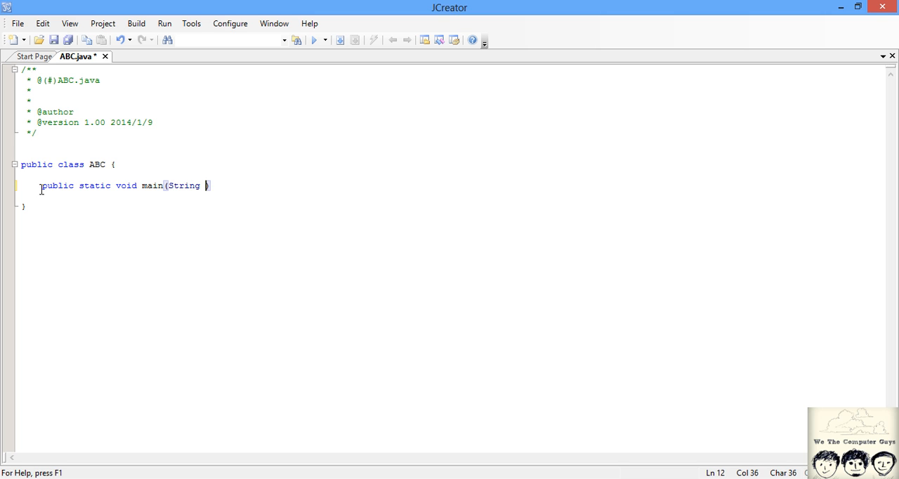
text(arg[])
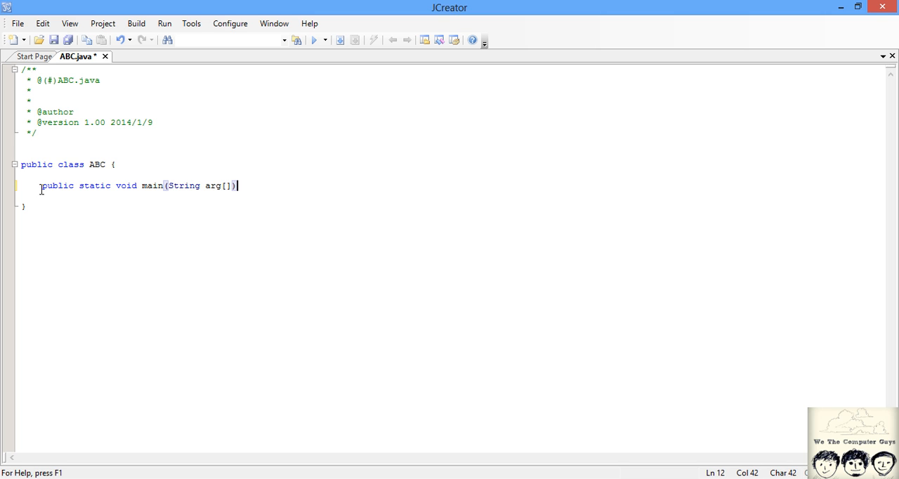
text({)
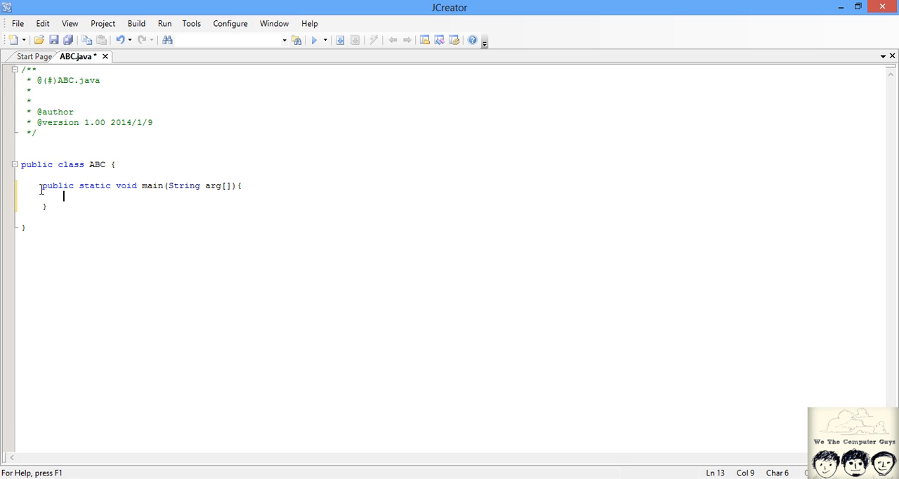
Add the body statement System.out.println("Hi"); to the main method
text(Sytem)
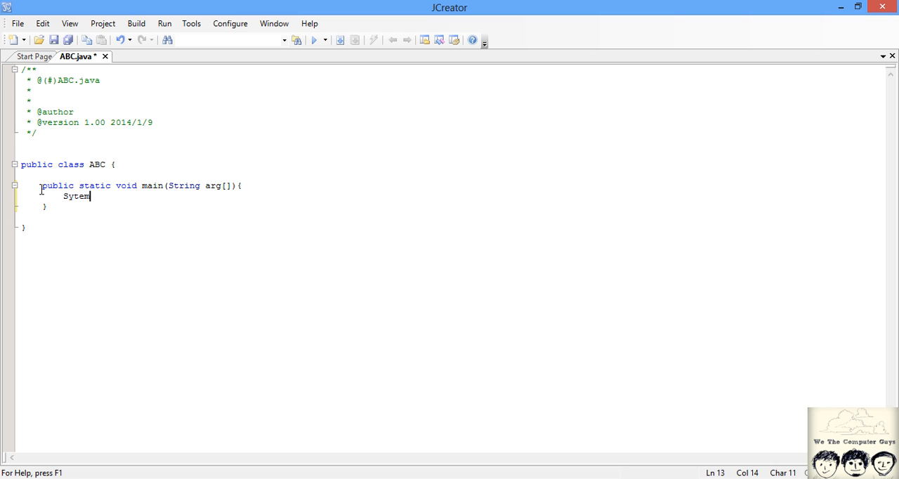
text(.out)
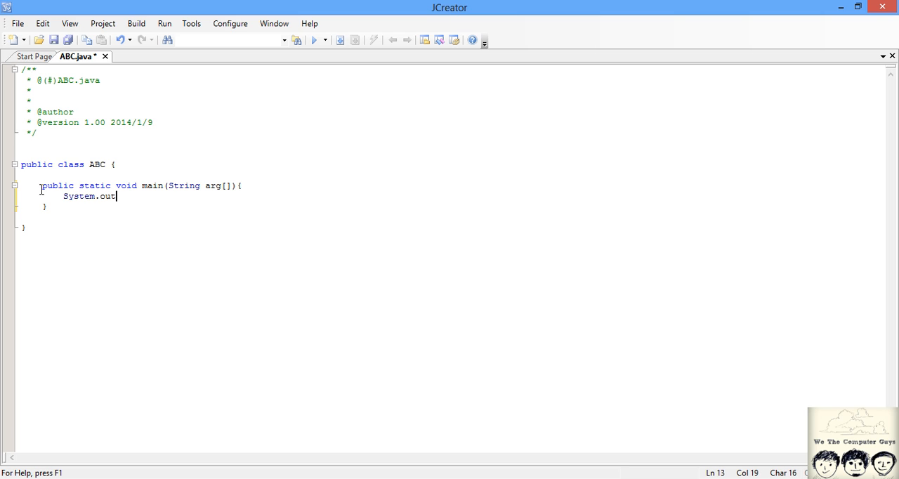
text(.print)
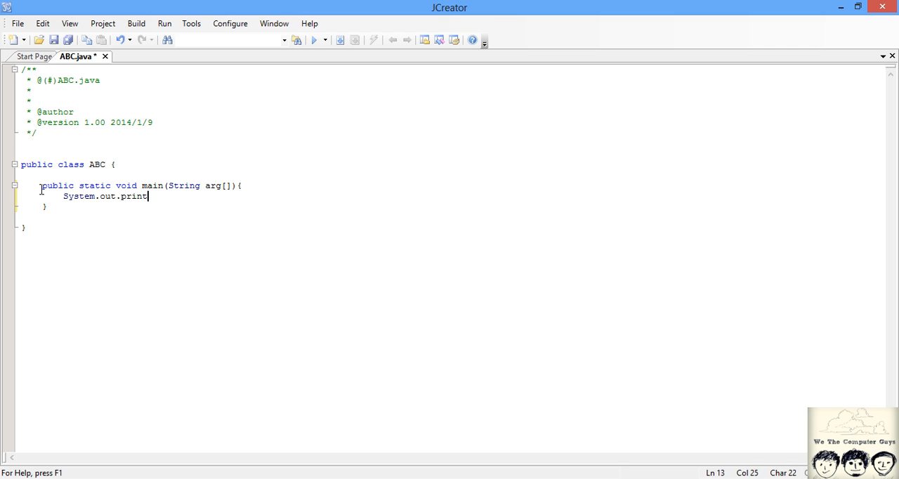
text(ln())
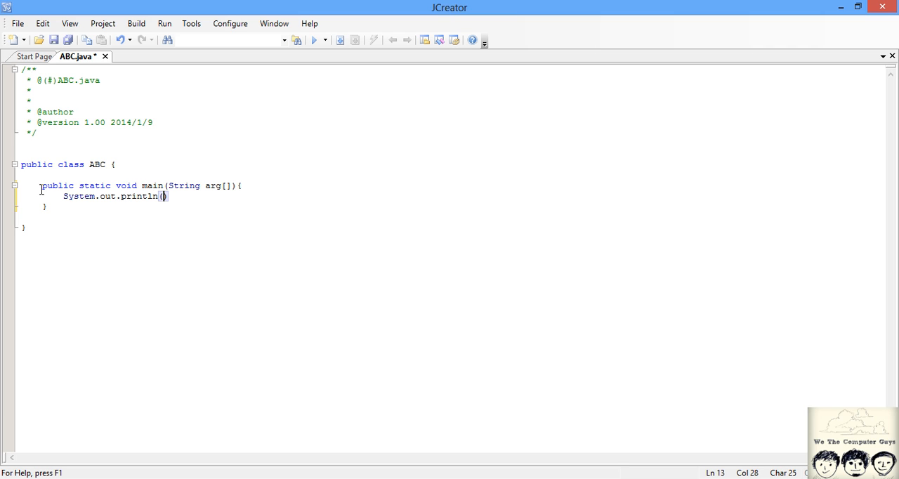
text("")
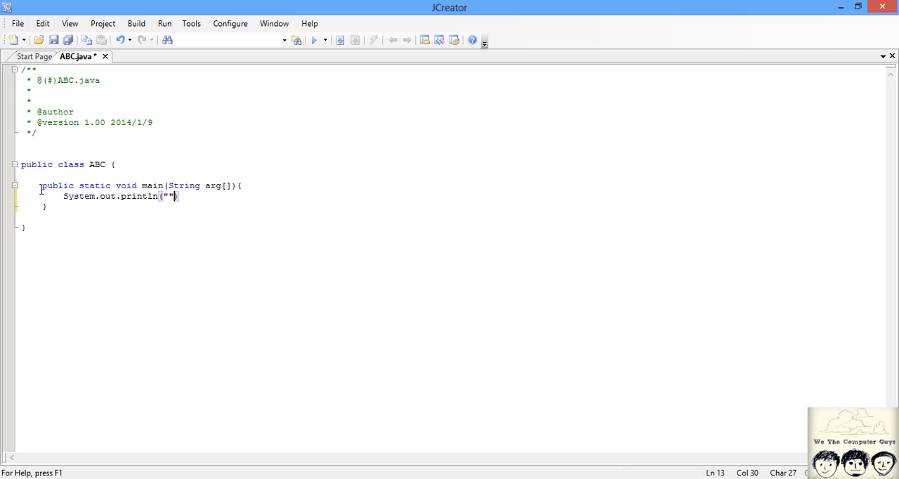
text(Hi)
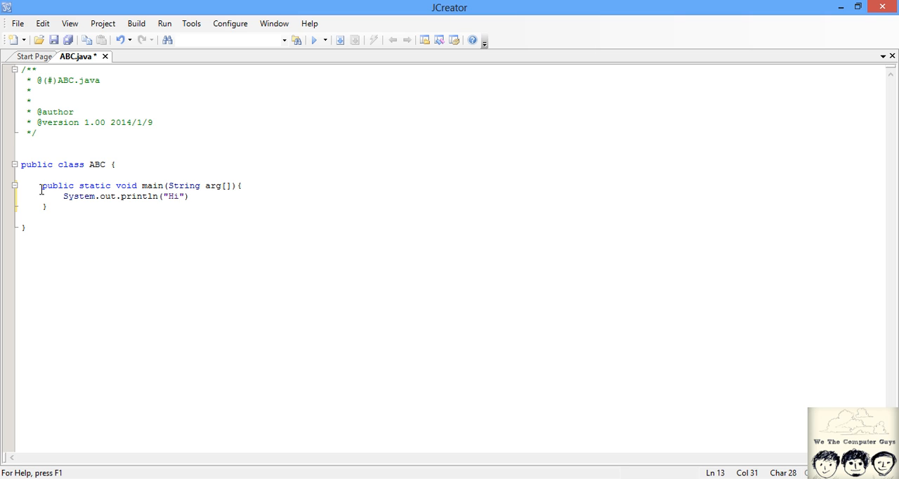
text(;)
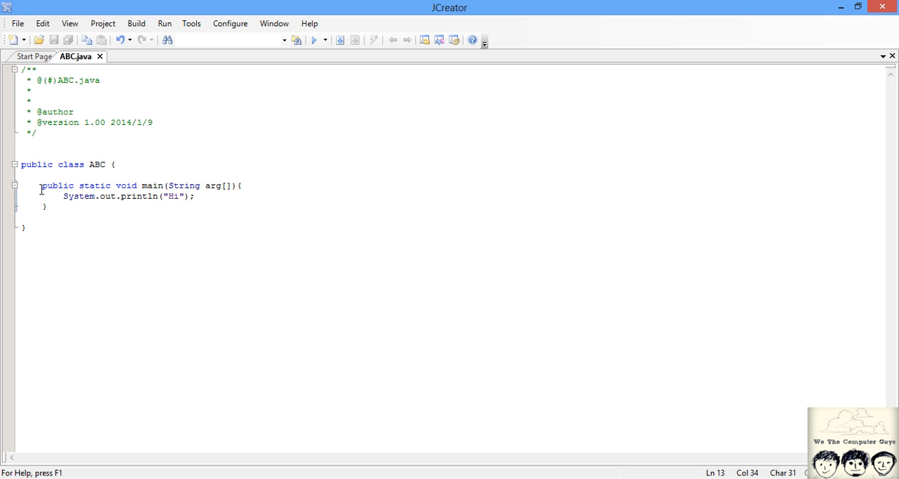
Start a build and set the JDK home to C:\Program Files\Java\jdk1.7.0_25
click(340, 39)
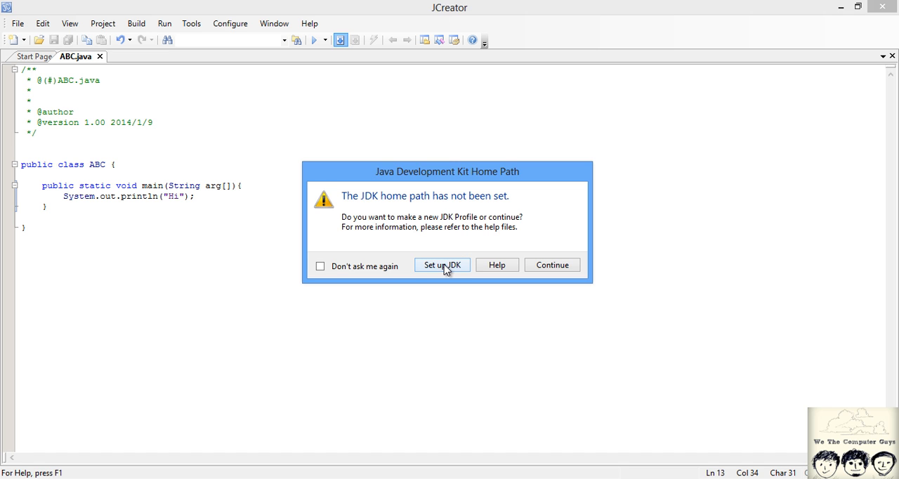
click(441, 264)
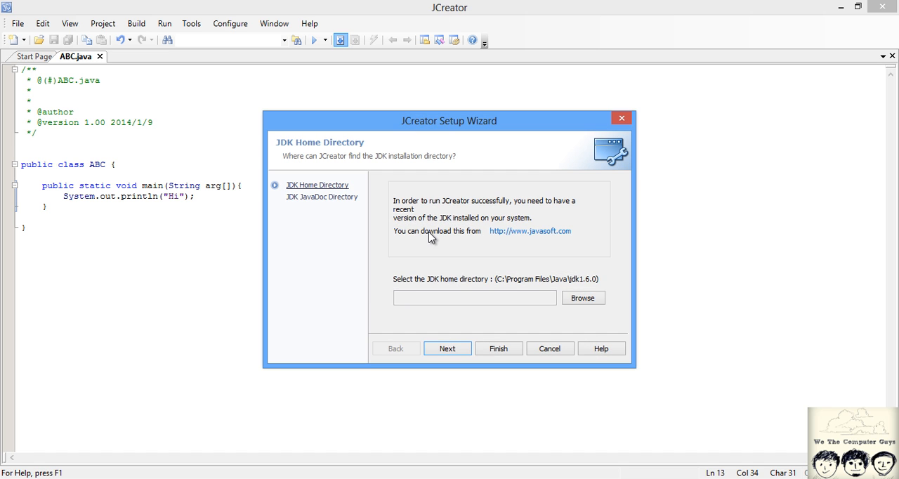
click(583, 298)
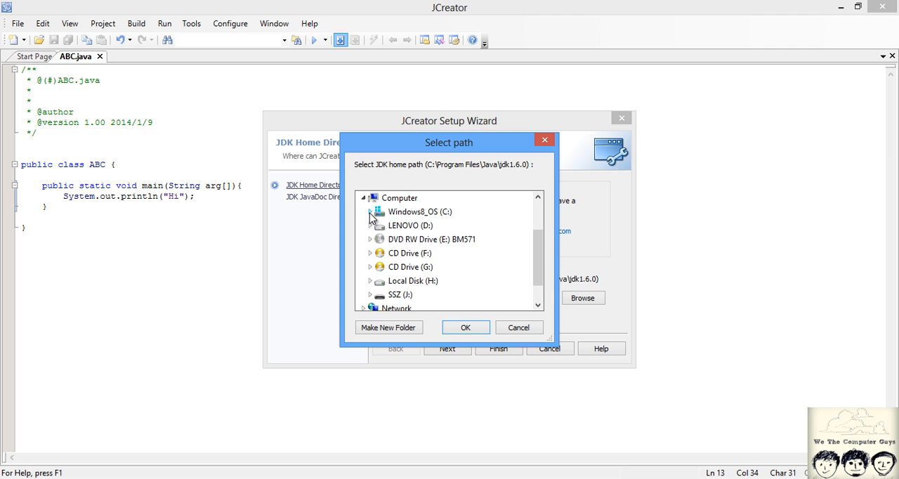
click(370, 211)
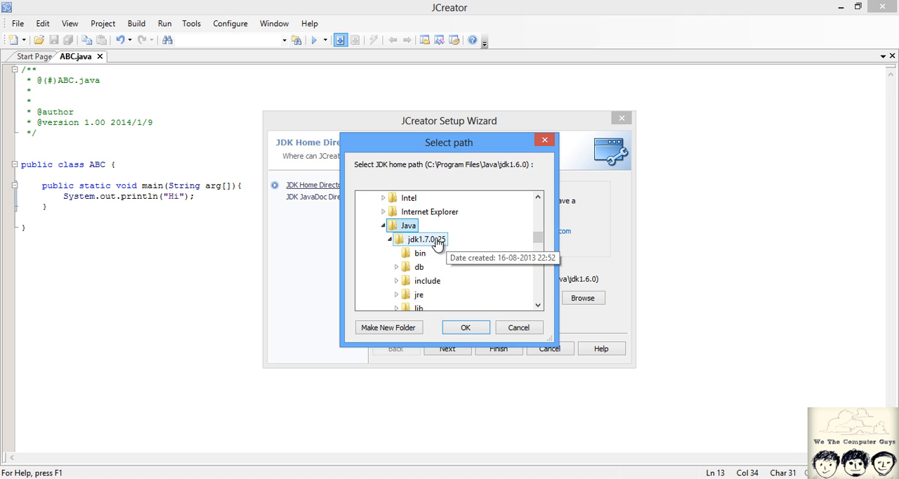
click(390, 239)
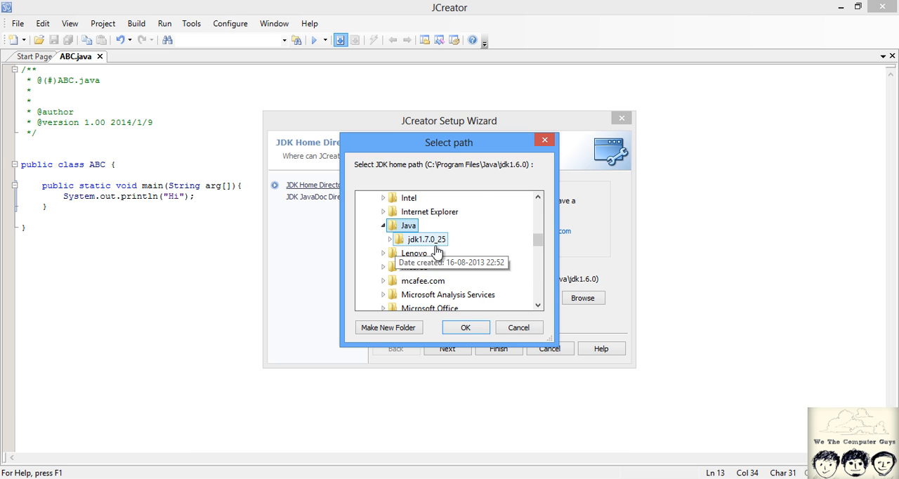
click(465, 327)
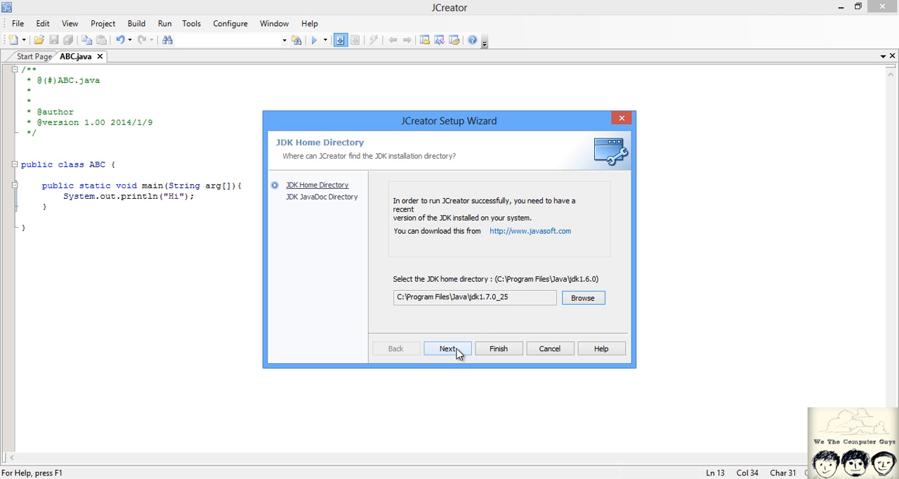
Skip the JavaDoc directory and finish the JDK setup wizard so the build runs
click(447, 348)
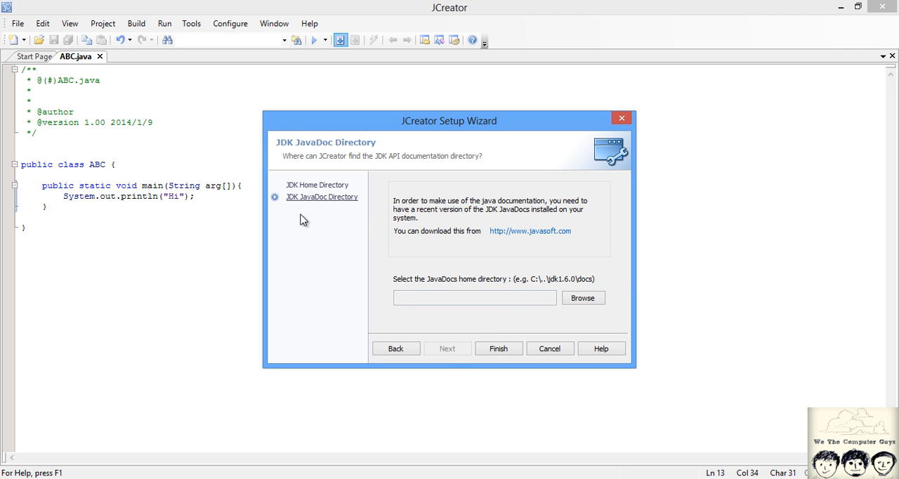
click(474, 297)
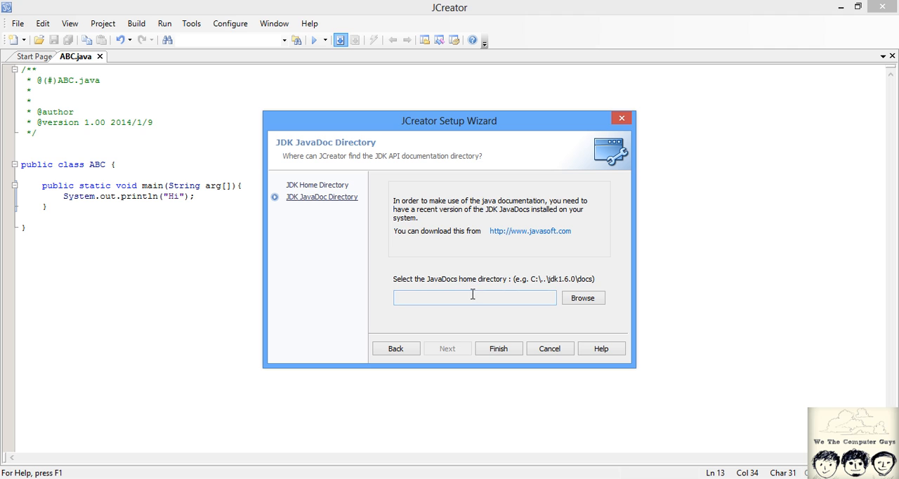
click(497, 348)
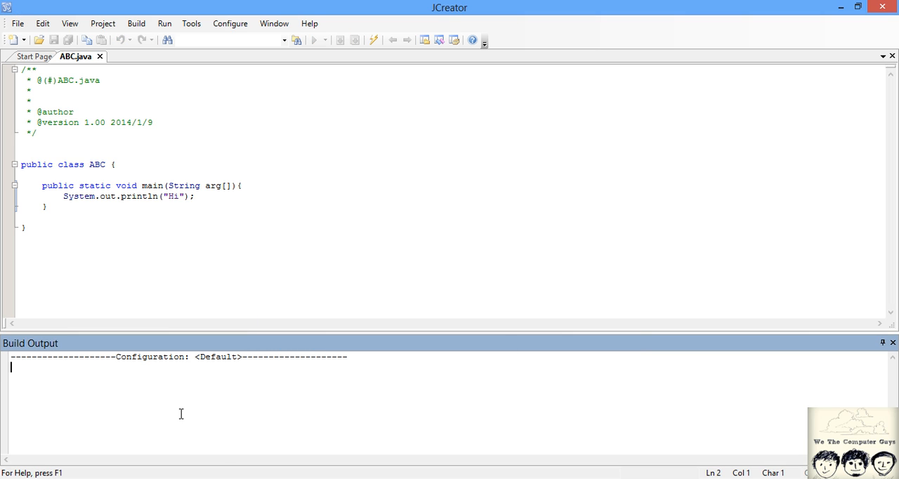
Let the build of ABC finish with Build Output reporting Process completed
click(311, 40)
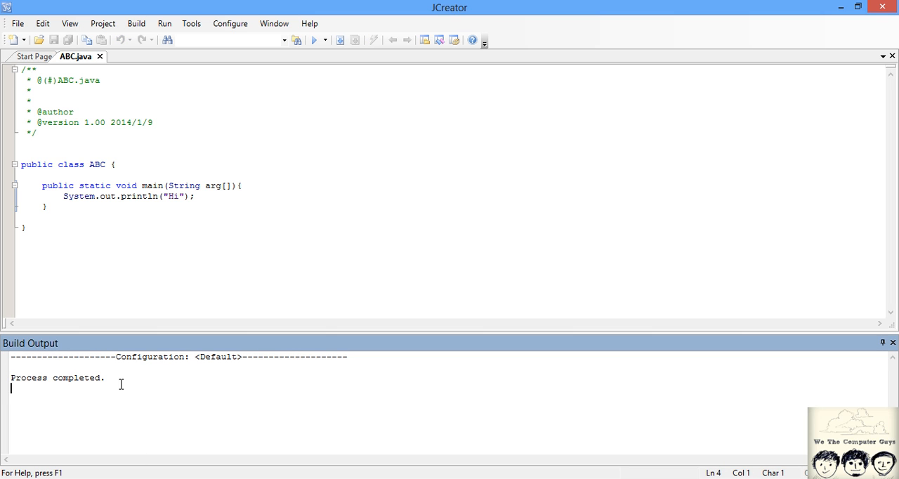
mouse_move(93, 410)
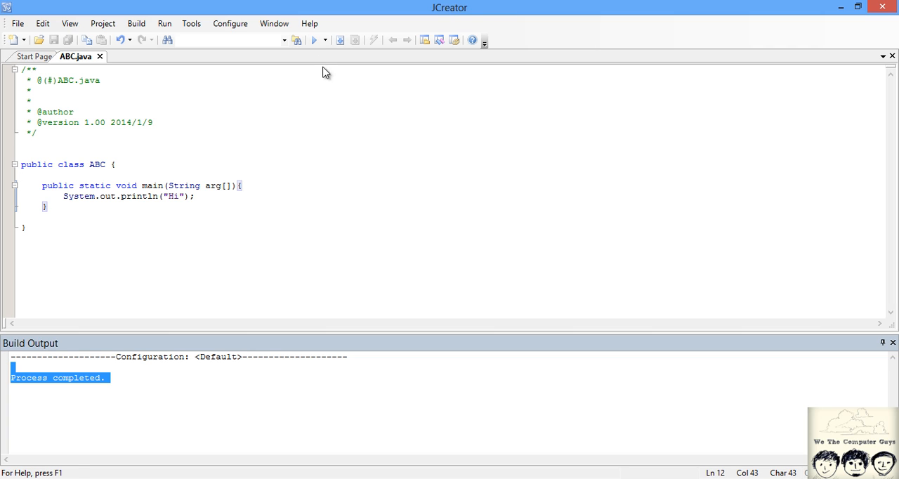
mouse_move(315, 39)
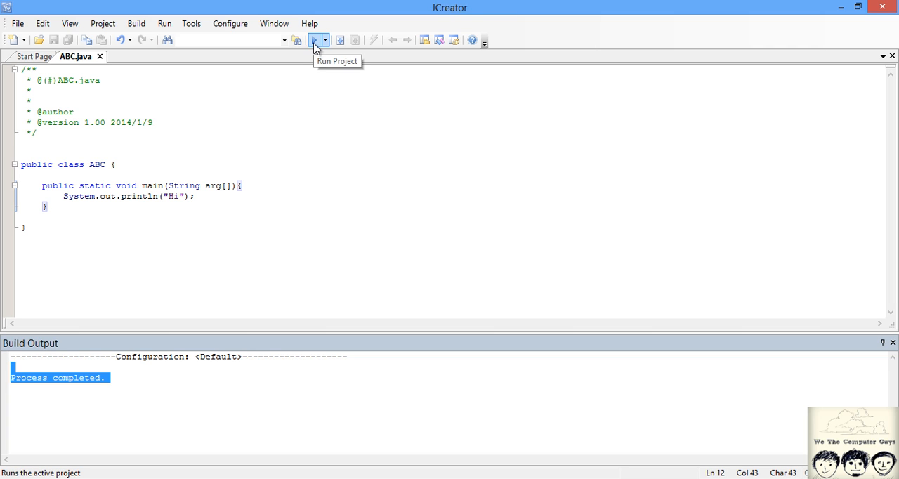
click(241, 186)
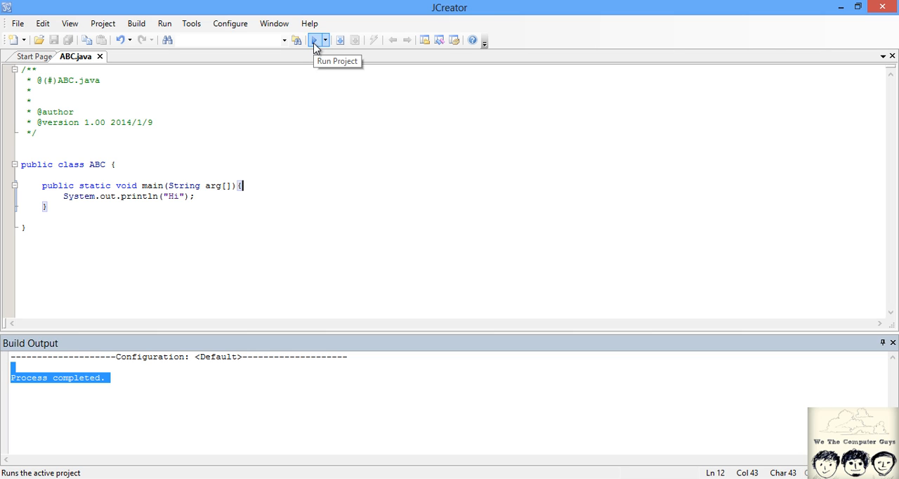
mouse_move(208, 183)
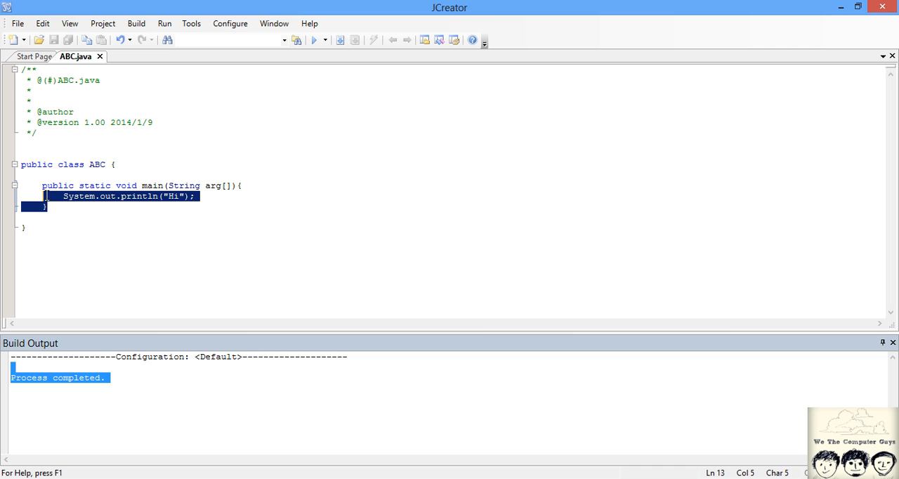
click(47, 206)
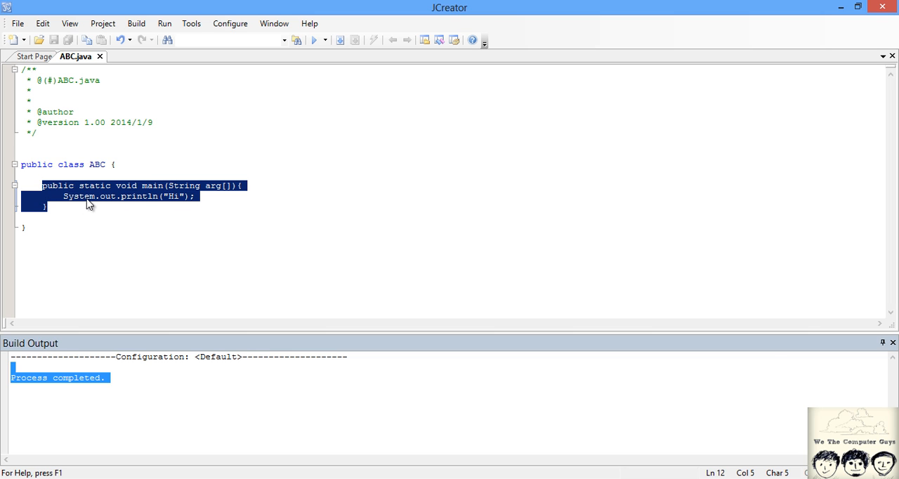
mouse_move(92, 208)
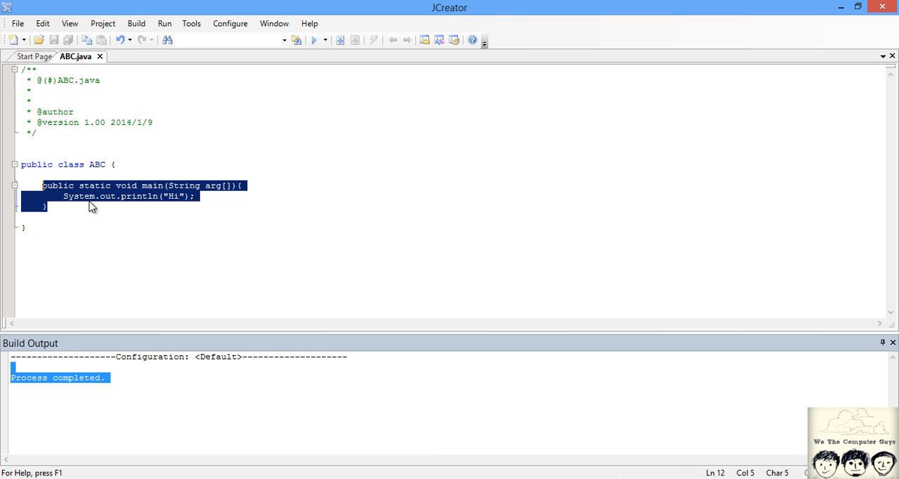
click(48, 208)
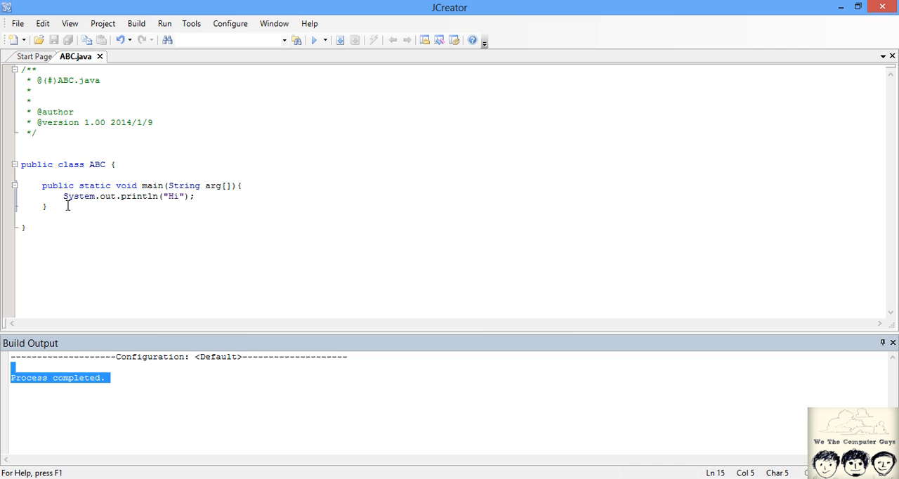
drag(42, 185, 48, 205)
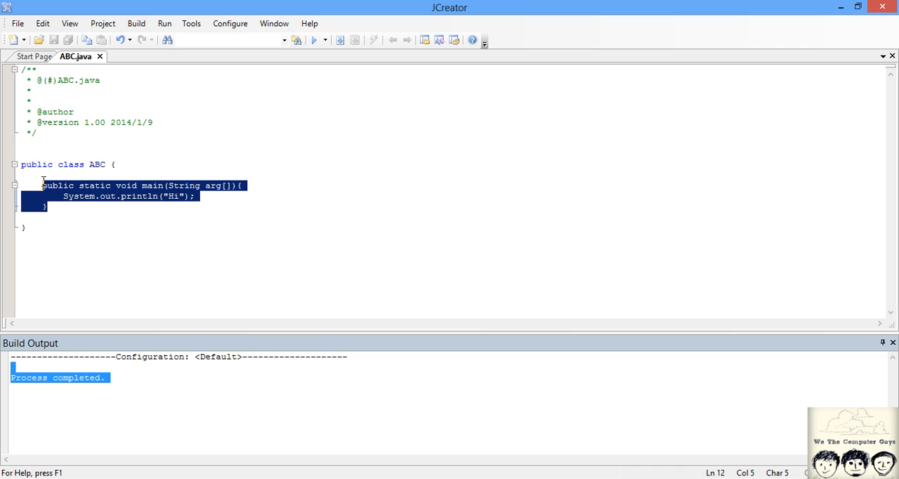
mouse_move(83, 243)
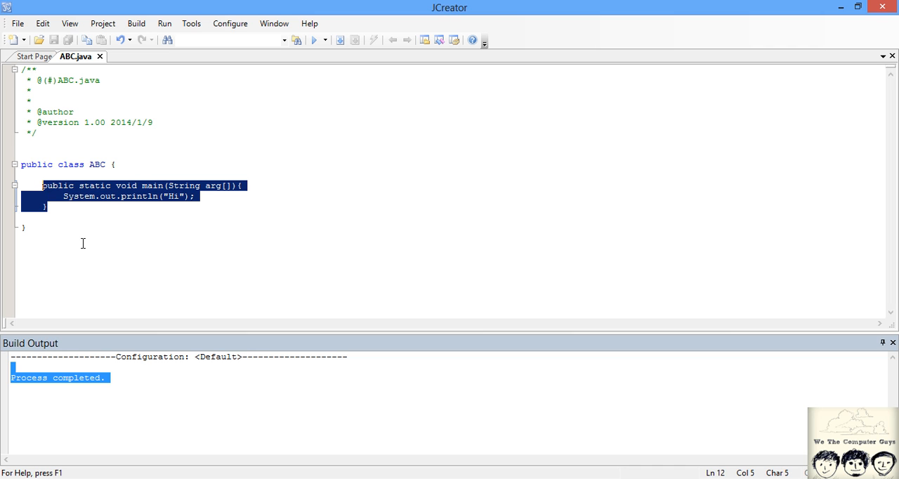